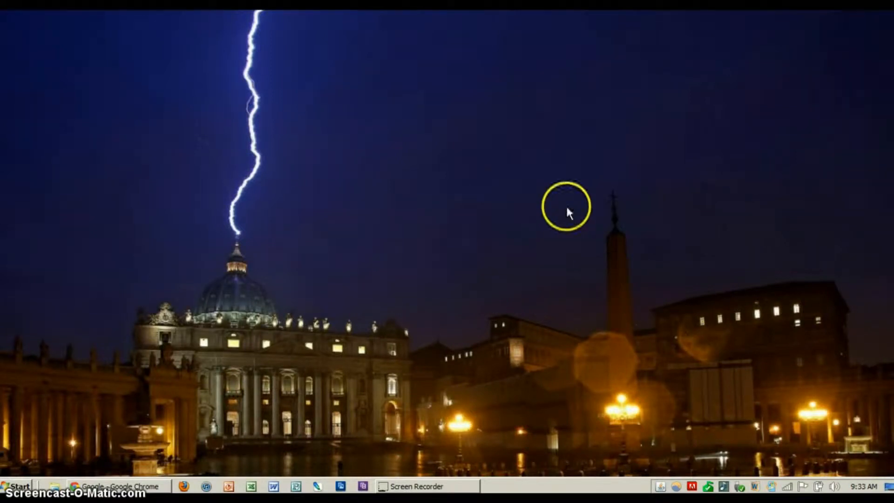
{"action": "mouse_move", "coordinate": [120, 222]}
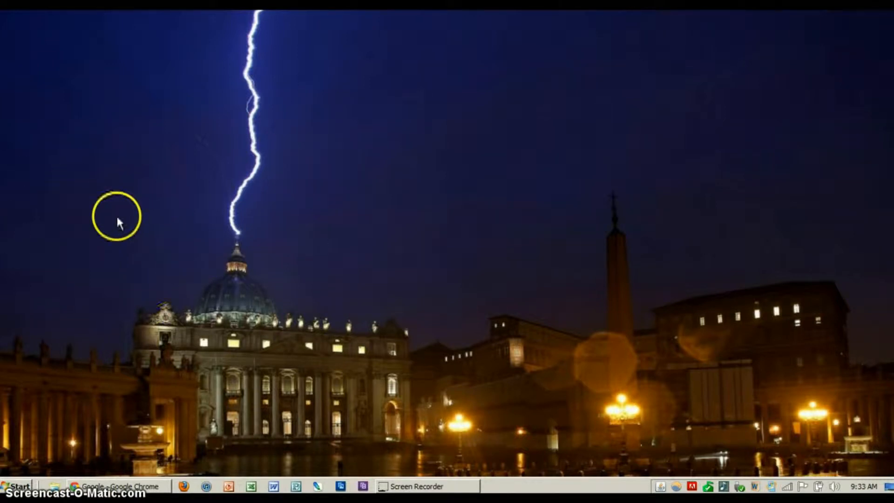
{"action": "mouse_move", "coordinate": [259, 96]}
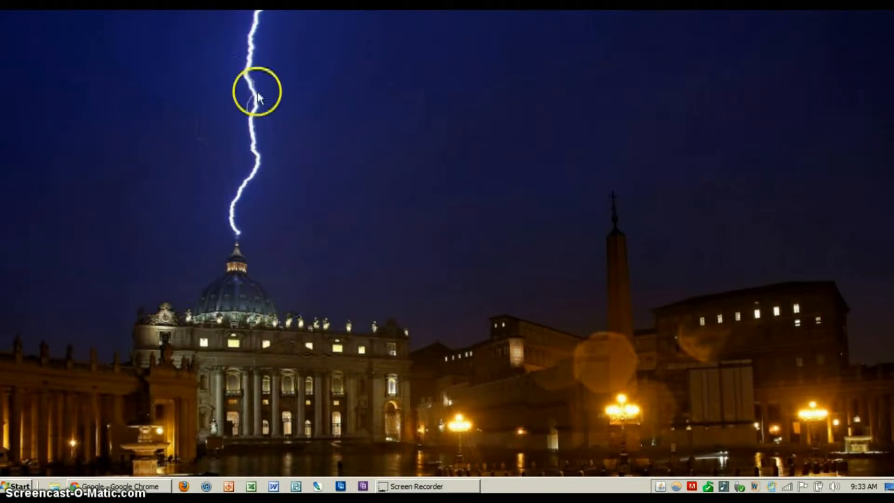
{"action": "mouse_move", "coordinate": [112, 200]}
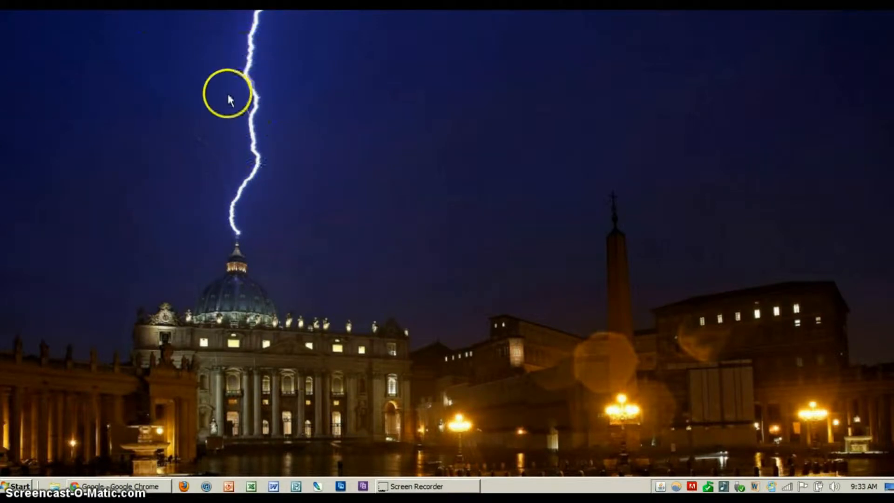
{"action": "mouse_move", "coordinate": [576, 120]}
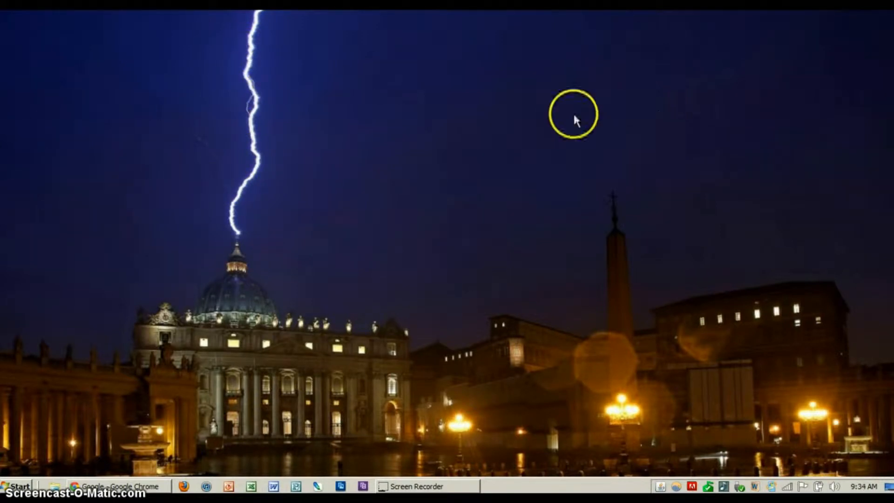
{"action": "mouse_move", "coordinate": [668, 189]}
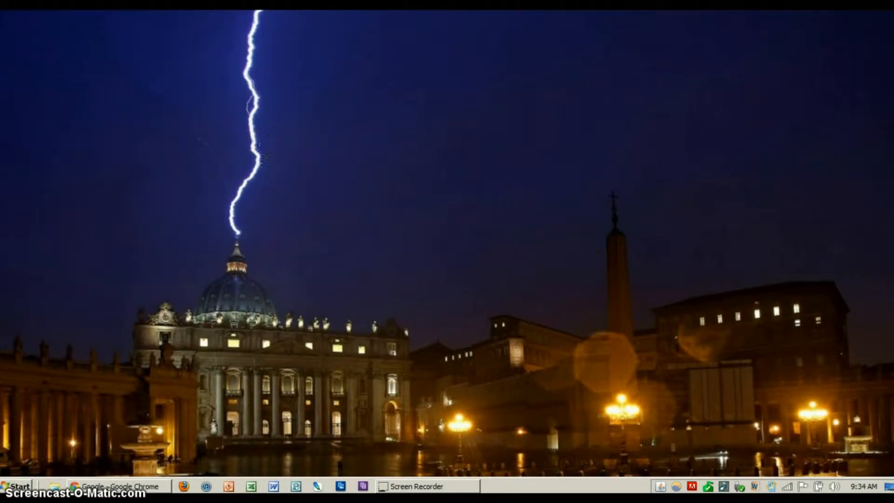
- Restore the Google Chrome window from the taskbar, showing the Google homepage
{"action": "left_click", "coordinate": [222, 228]}
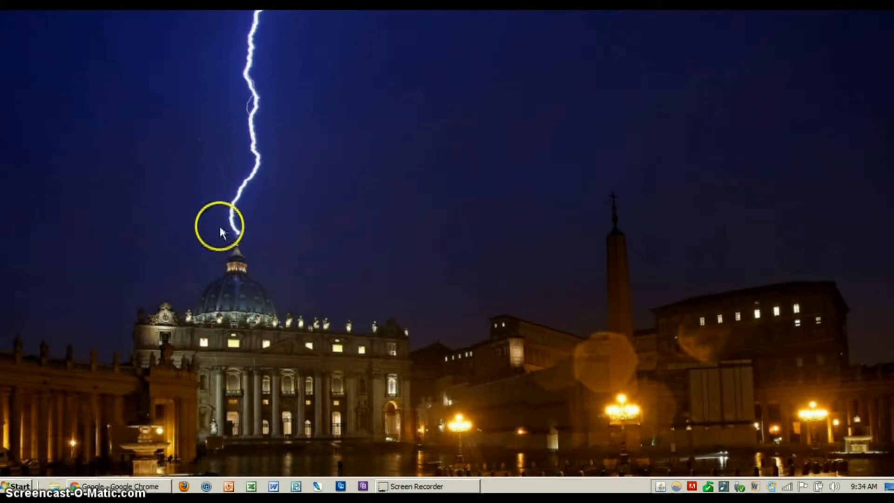
{"action": "left_click", "coordinate": [111, 485]}
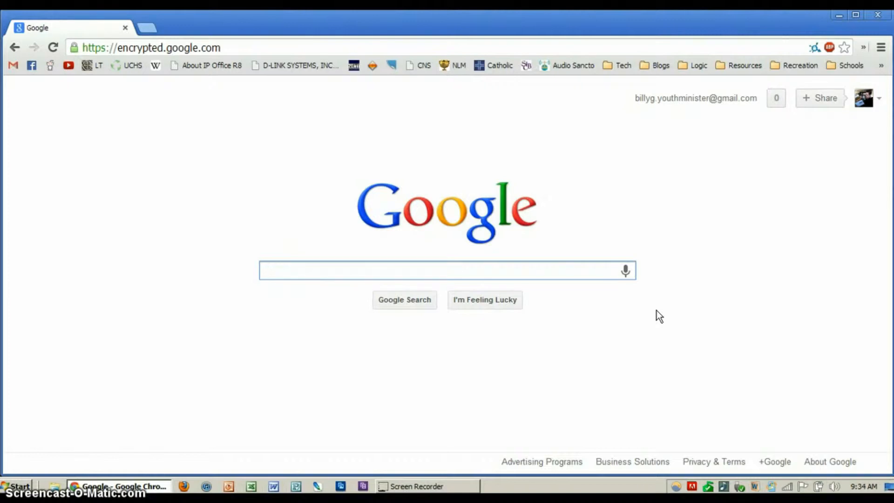
- Search Google for 'adobe reader download' and open the get.adobe.com Adobe Reader XI page
{"action": "type", "text": "adobe read"}
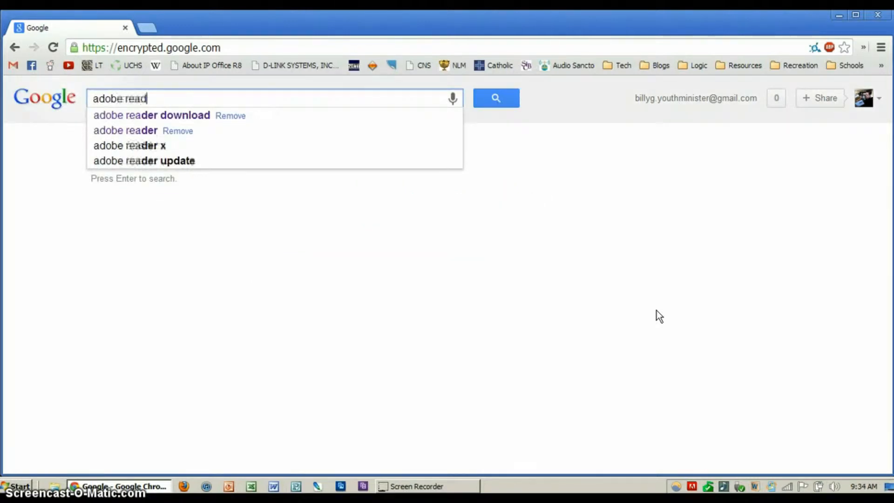
{"action": "left_click", "coordinate": [152, 115]}
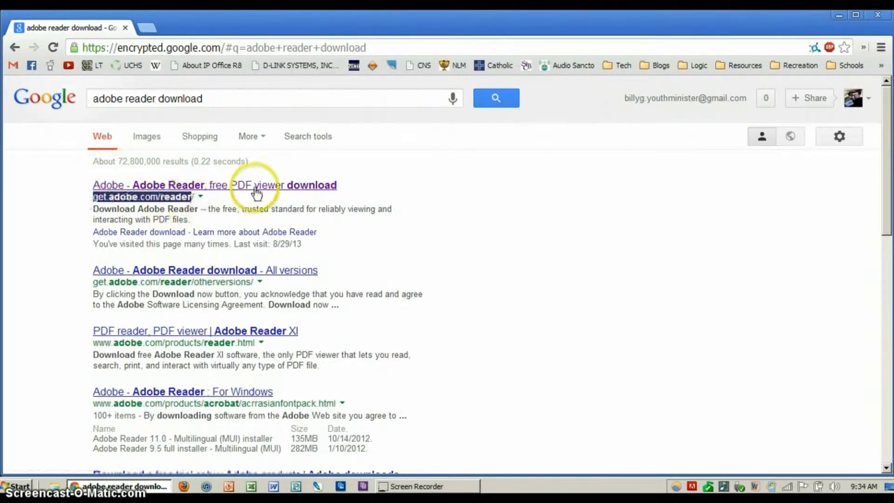
{"action": "left_click", "coordinate": [214, 185]}
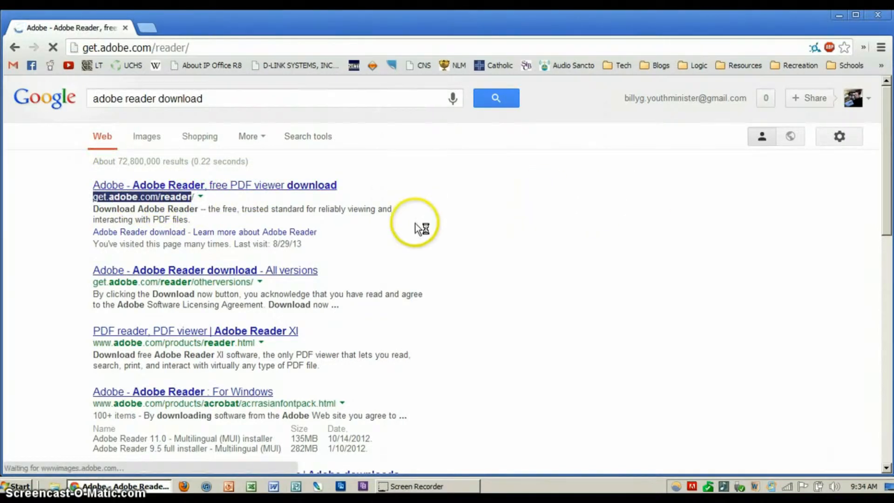
{"action": "left_click", "coordinate": [213, 185]}
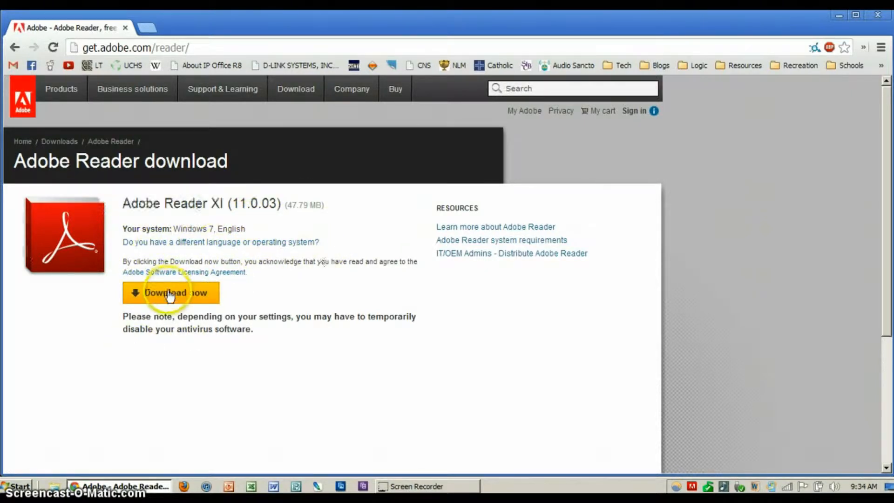
- Save the AdbeRdr11003_en_US.exe installer into Downloads\Adobe and answer the run warning
{"action": "left_click", "coordinate": [170, 293]}
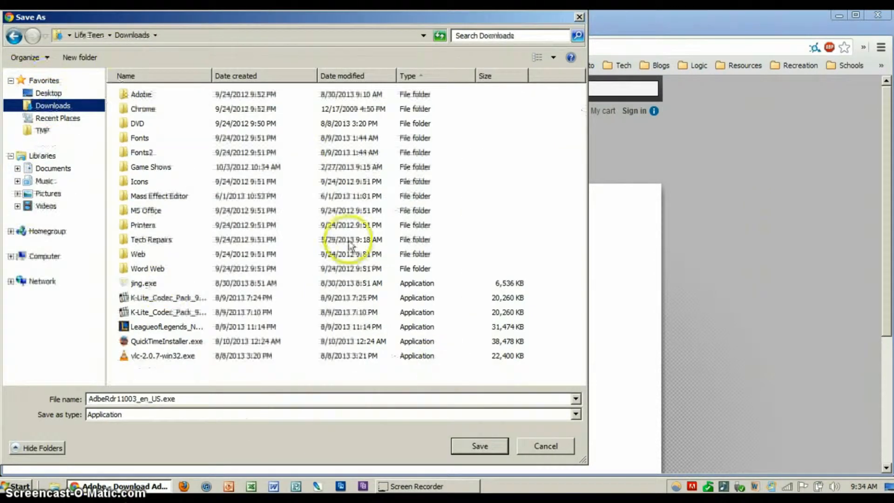
{"action": "mouse_move", "coordinate": [207, 429]}
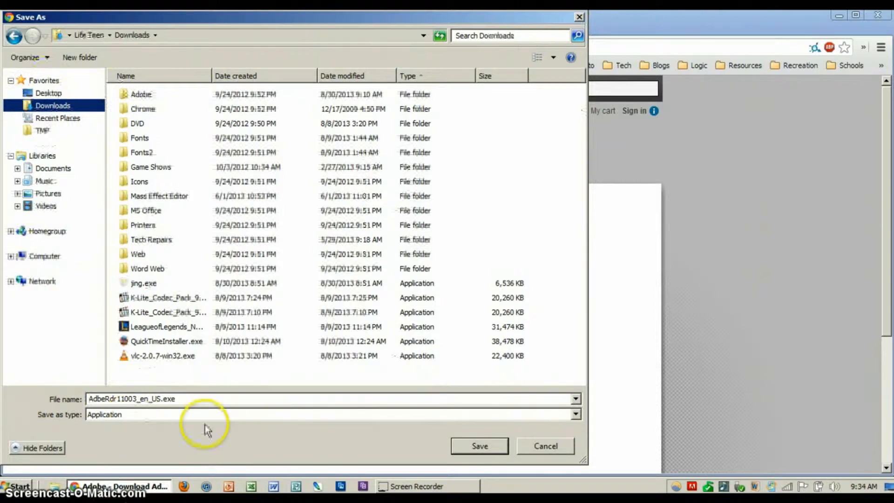
{"action": "mouse_move", "coordinate": [331, 436]}
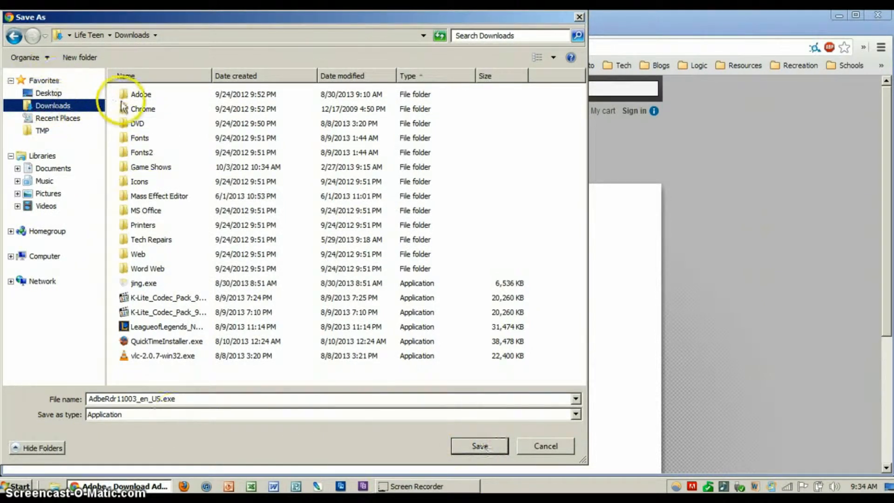
{"action": "double_click", "coordinate": [140, 94]}
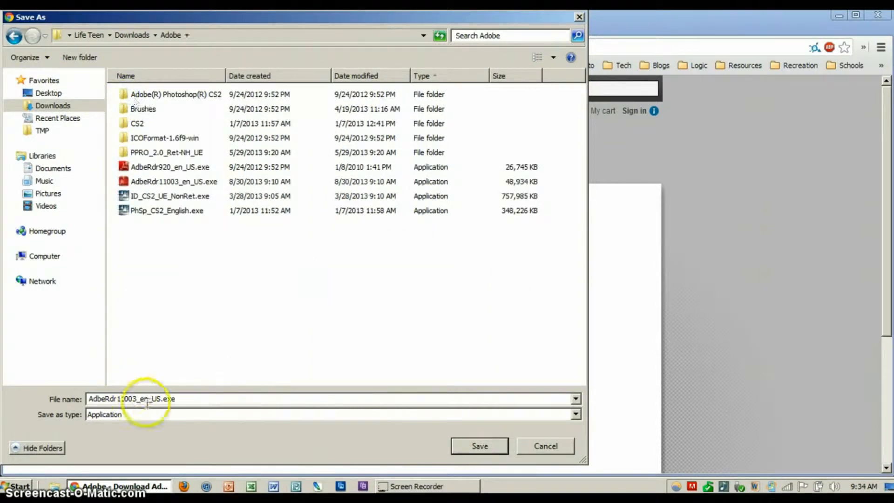
{"action": "left_click", "coordinate": [479, 447]}
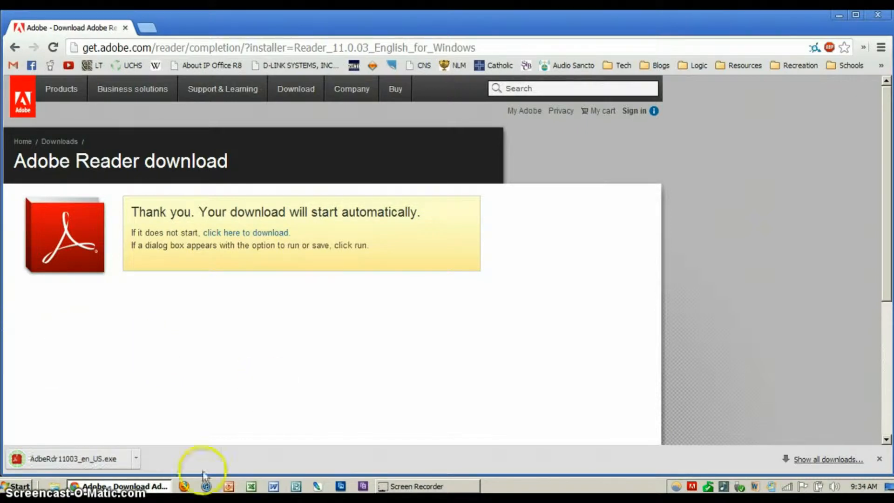
{"action": "mouse_move", "coordinate": [19, 315]}
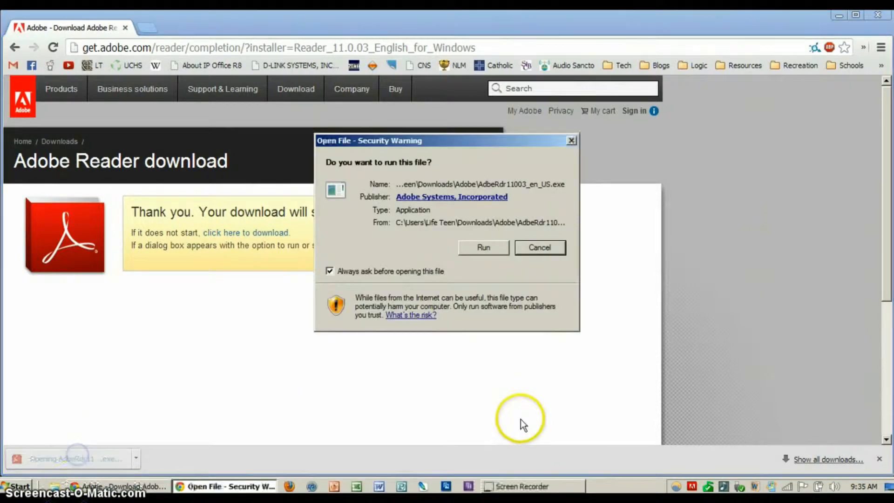
{"action": "left_click", "coordinate": [483, 247]}
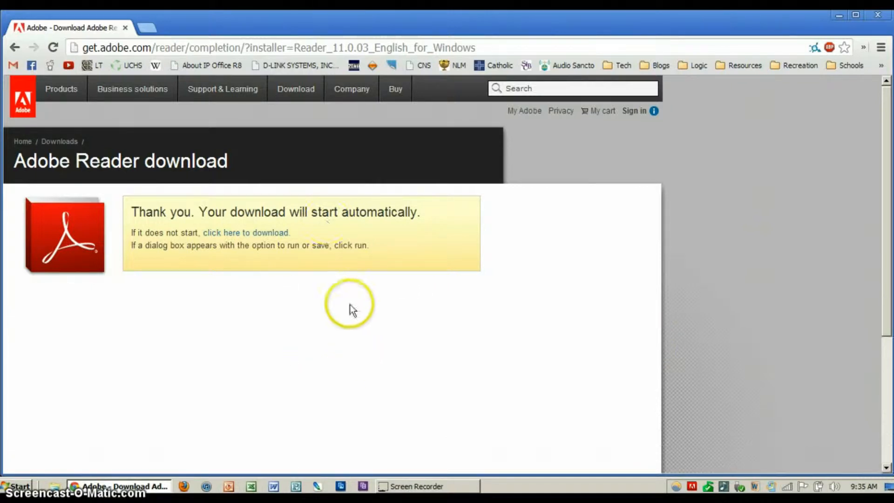
{"action": "mouse_move", "coordinate": [251, 209]}
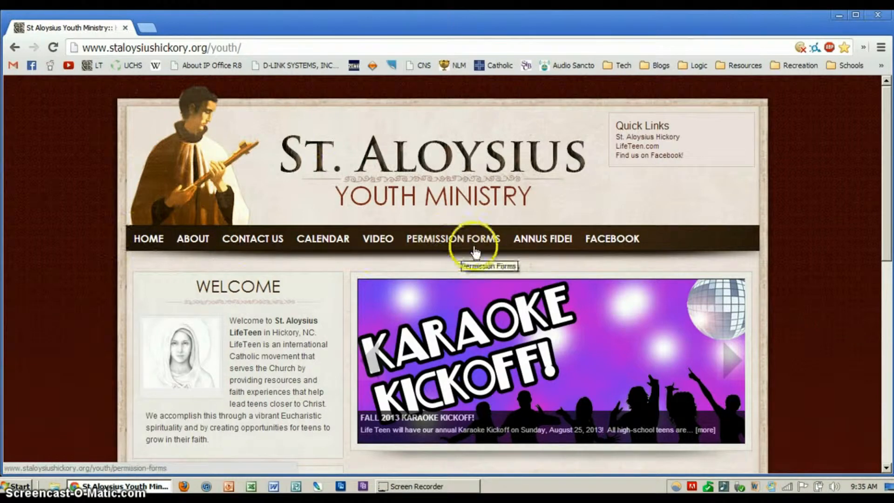
- Open the St. Aloysius Youth Ministry Permission Forms page and locate the diocesan form link
{"action": "left_click", "coordinate": [453, 239]}
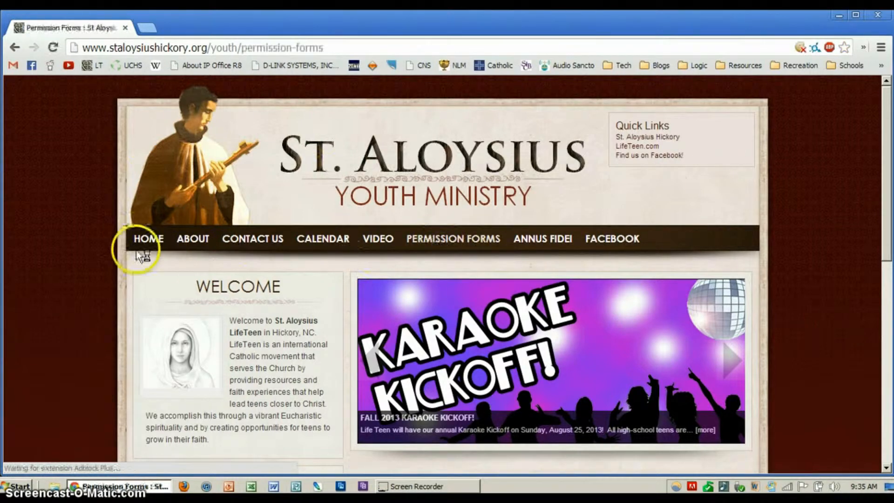
{"action": "scroll", "scroll_direction": "down", "scroll_amount": 3}
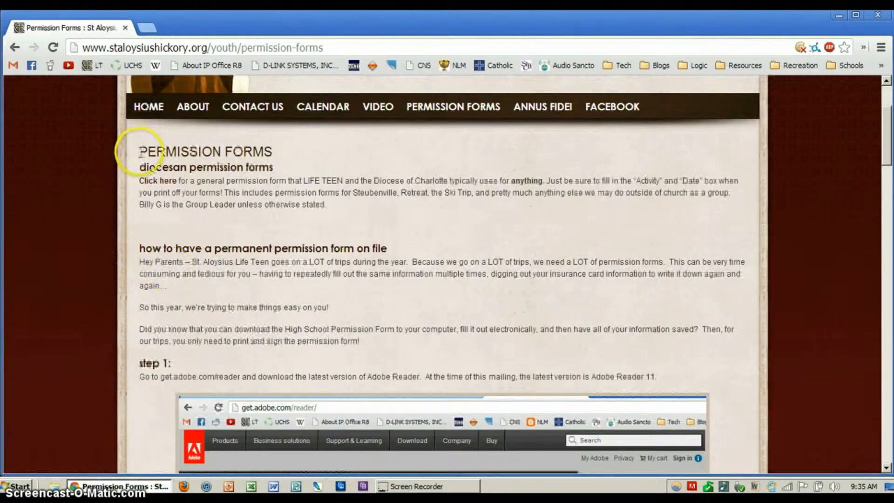
{"action": "left_click_drag", "start_coordinate": [139, 151], "coordinate": [322, 181]}
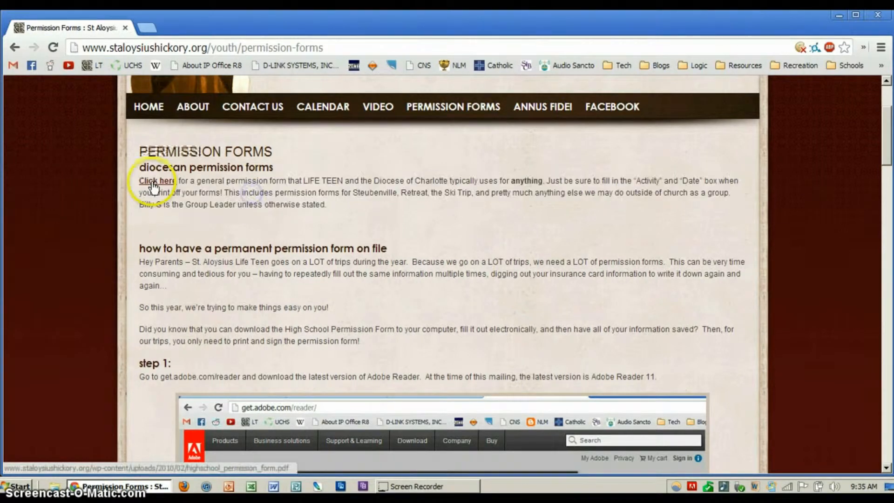
- Open the diocesan permission form PDF and save it to the Documents library
{"action": "left_click", "coordinate": [155, 180]}
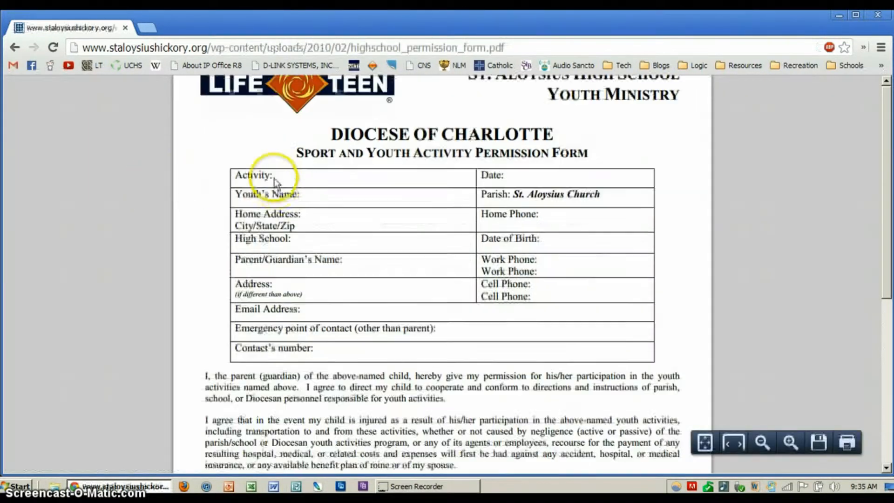
{"action": "scroll", "scroll_direction": "down", "scroll_amount": 3}
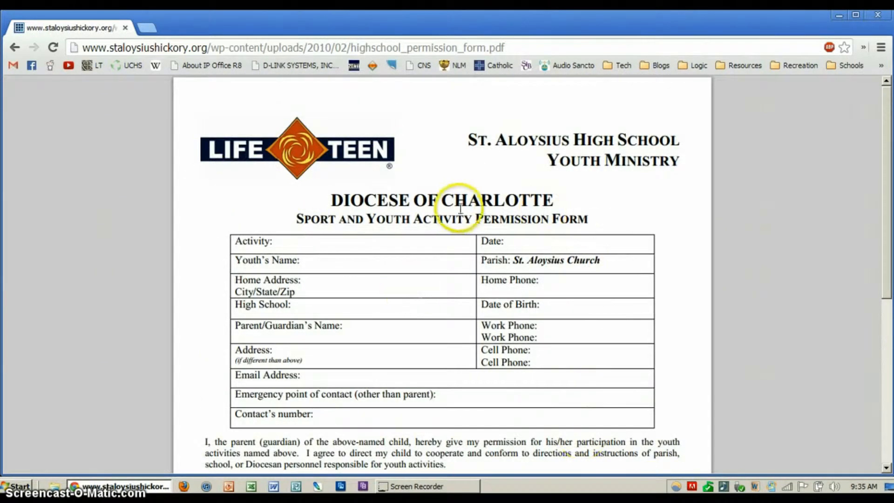
{"action": "mouse_move", "coordinate": [193, 341]}
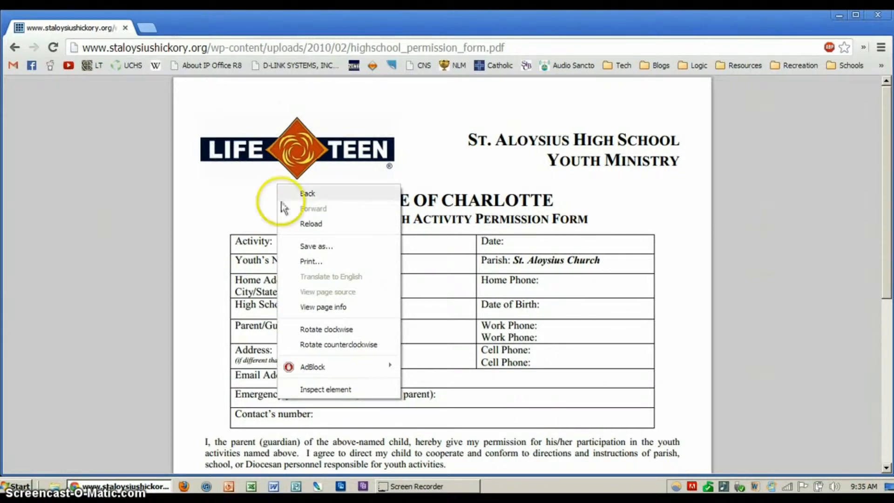
{"action": "left_click", "coordinate": [316, 246]}
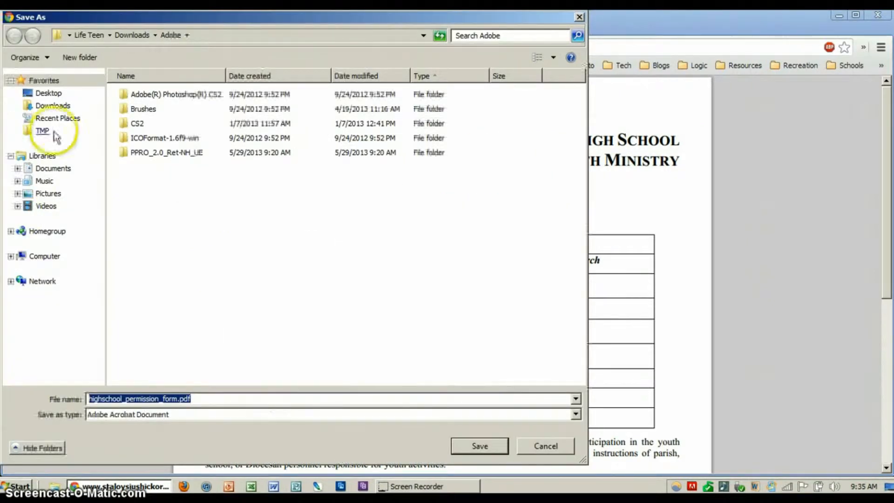
{"action": "left_click", "coordinate": [52, 167]}
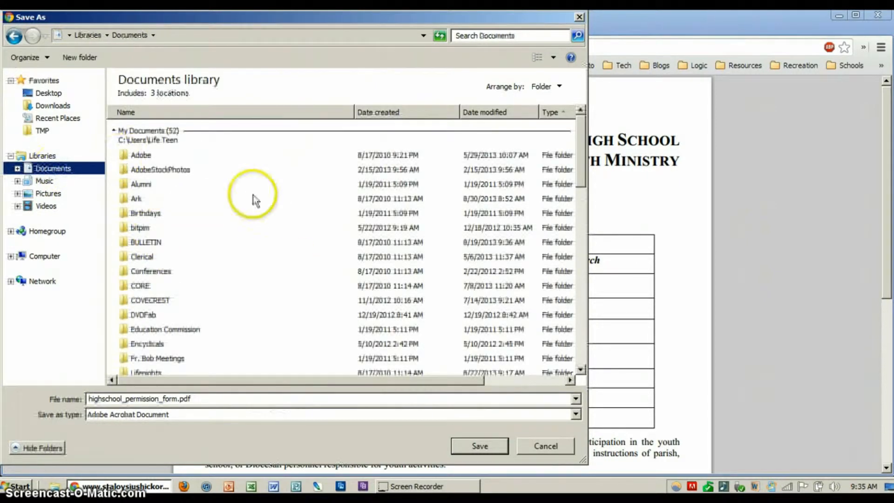
{"action": "mouse_move", "coordinate": [132, 443]}
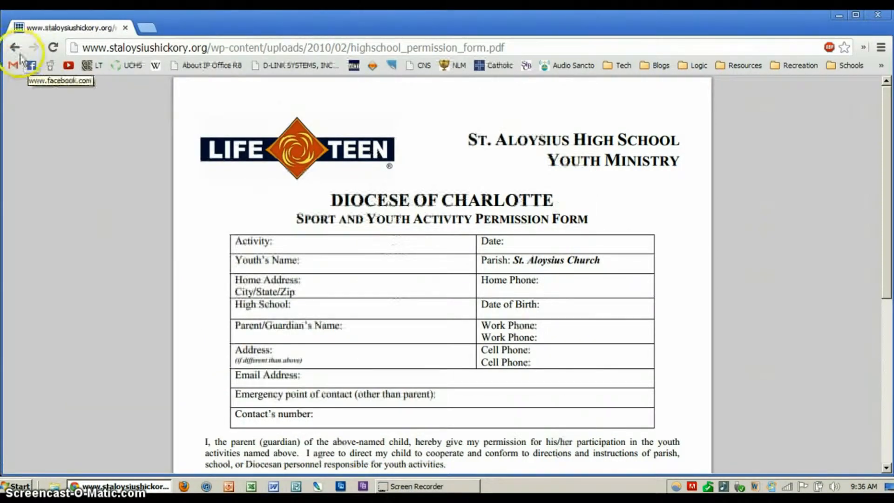
- Save the linked permission form from the forms page, then open the Documents library
{"action": "left_click", "coordinate": [14, 46]}
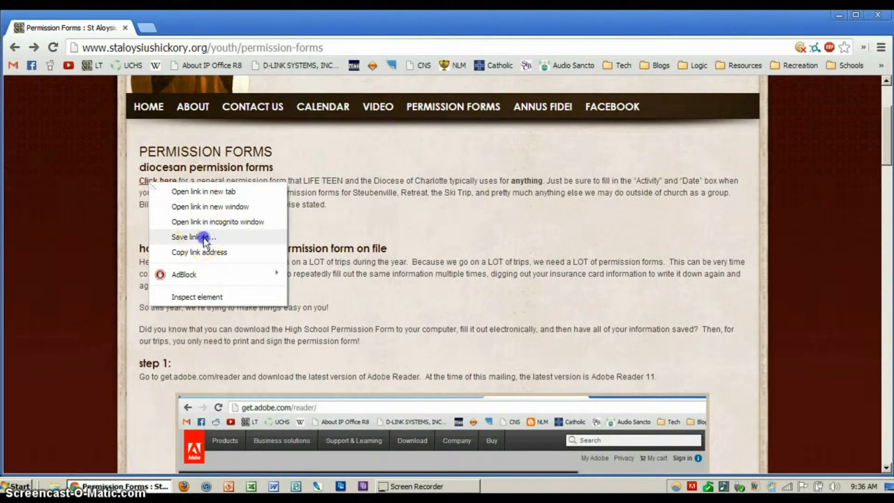
{"action": "left_click", "coordinate": [193, 236]}
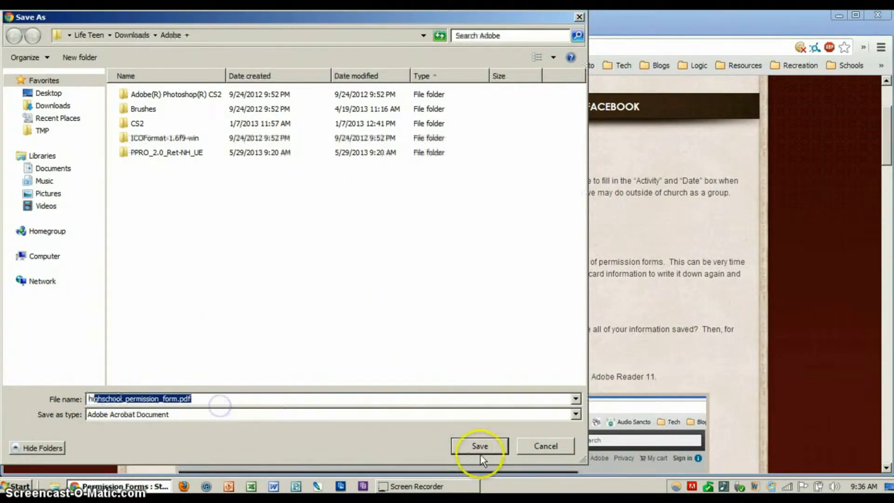
{"action": "left_click", "coordinate": [480, 447]}
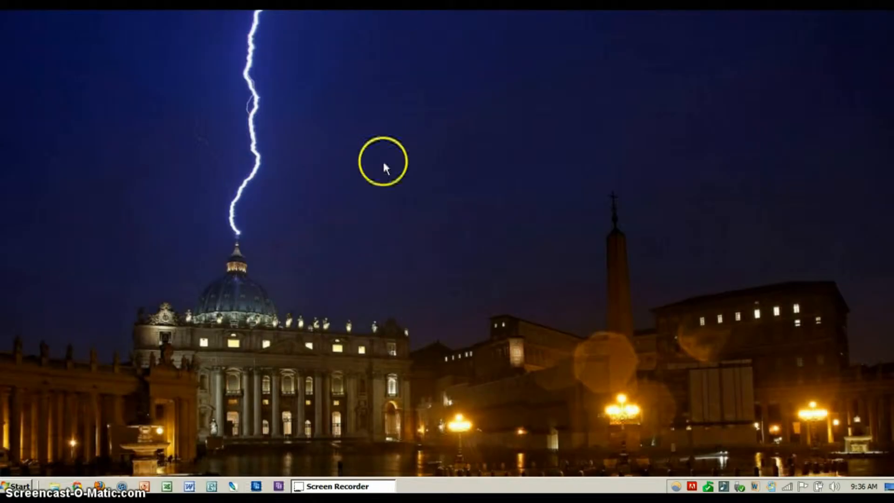
{"action": "mouse_move", "coordinate": [661, 74]}
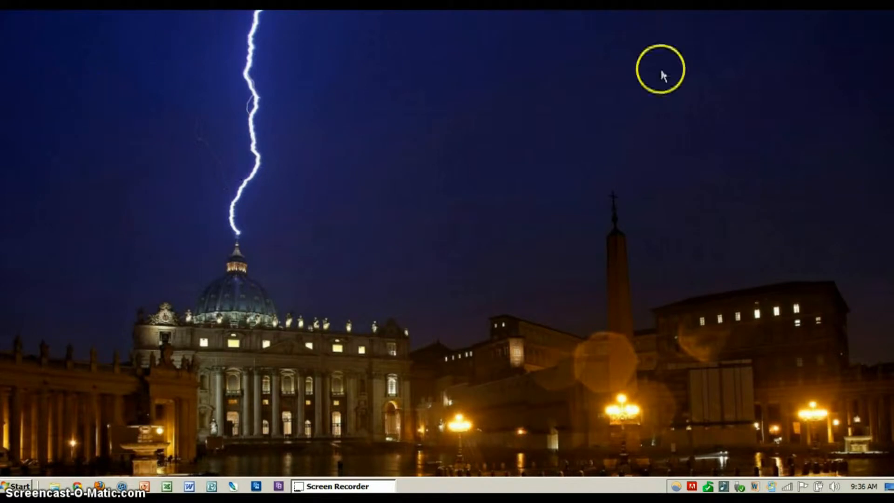
{"action": "mouse_move", "coordinate": [690, 90]}
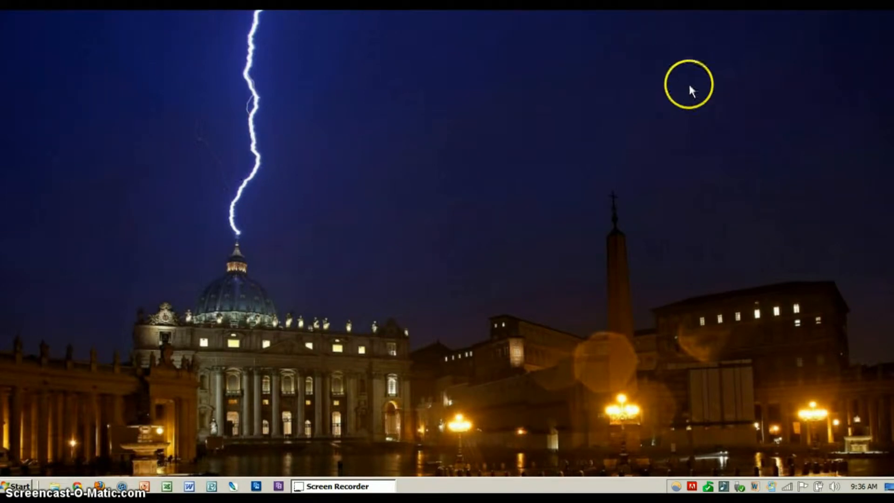
{"action": "left_click", "coordinate": [18, 486]}
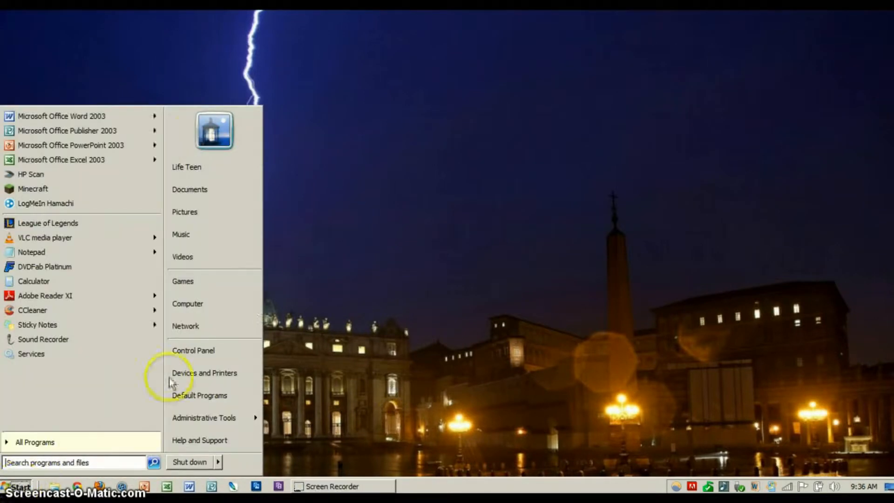
{"action": "left_click", "coordinate": [189, 190]}
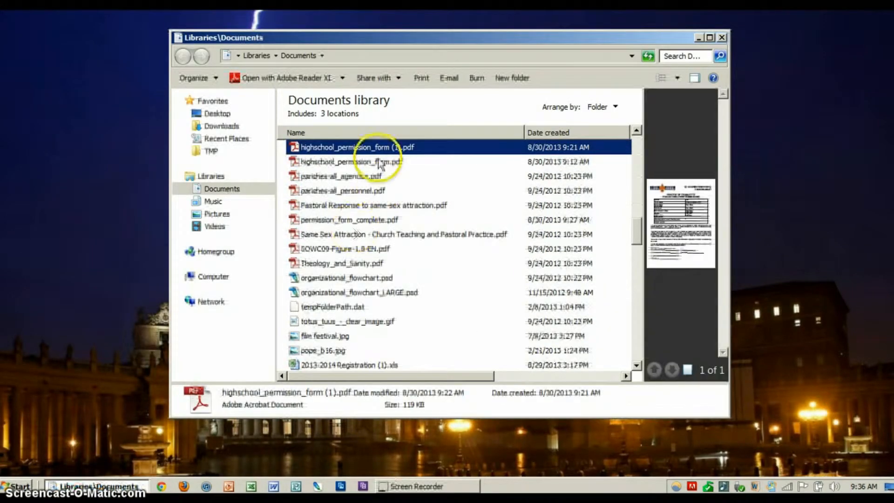
- Open highschool_permission_form (1).pdf from Documents in Adobe Reader
{"action": "double_click", "coordinate": [346, 147]}
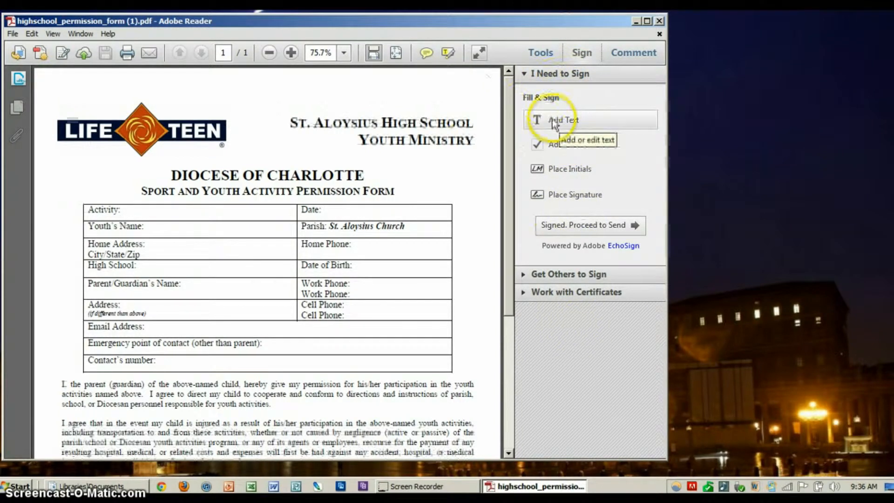
- Activate the Fill & Sign Add Text tool on the blank form
{"action": "left_click", "coordinate": [563, 120]}
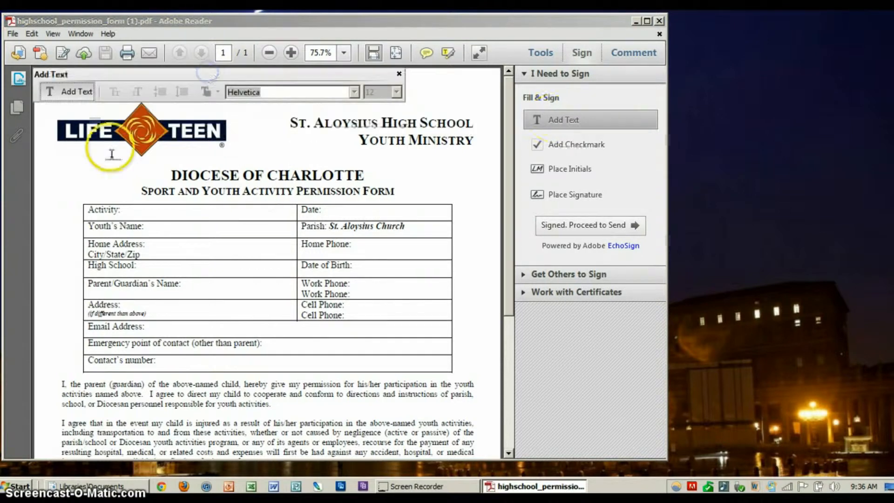
{"action": "mouse_move", "coordinate": [125, 193]}
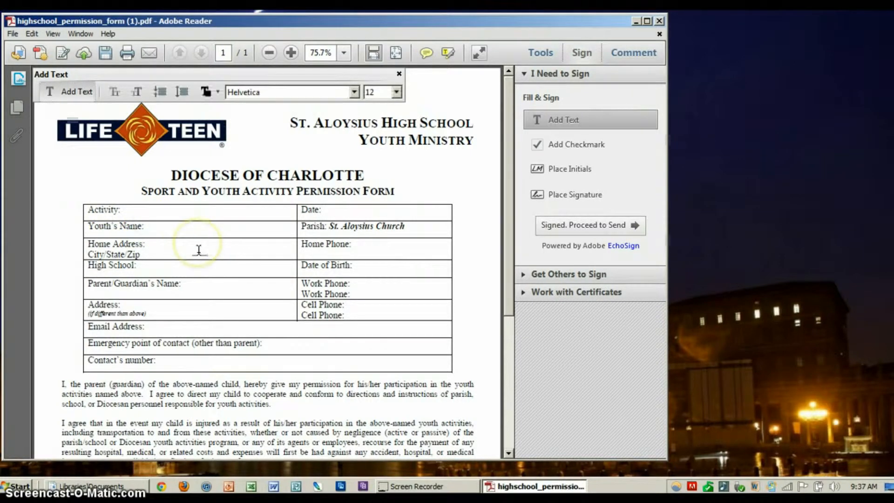
{"action": "mouse_move", "coordinate": [199, 222]}
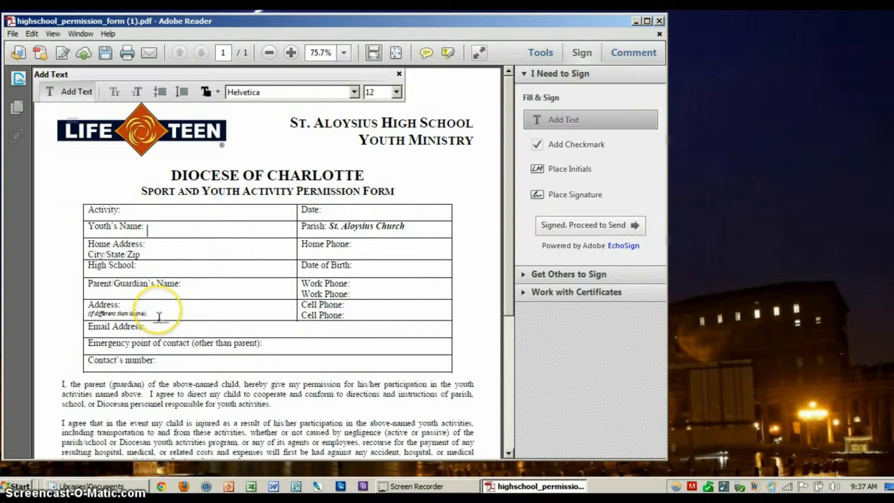
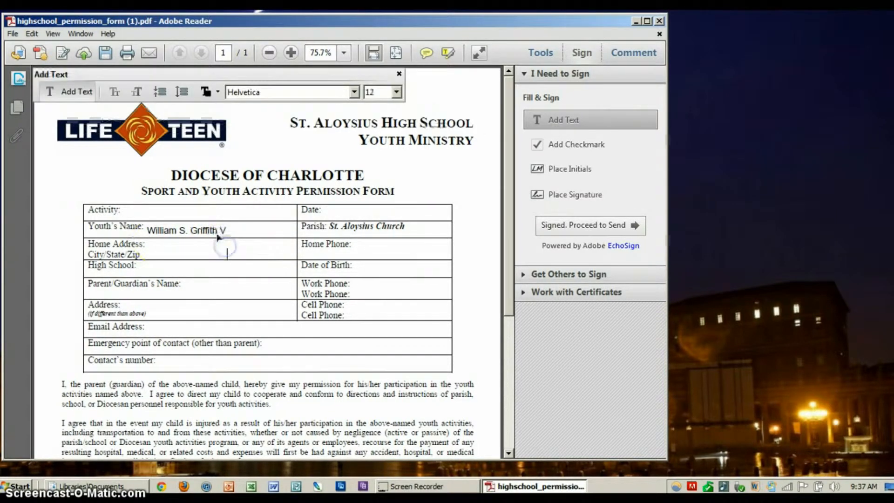
{"action": "left_click", "coordinate": [186, 231]}
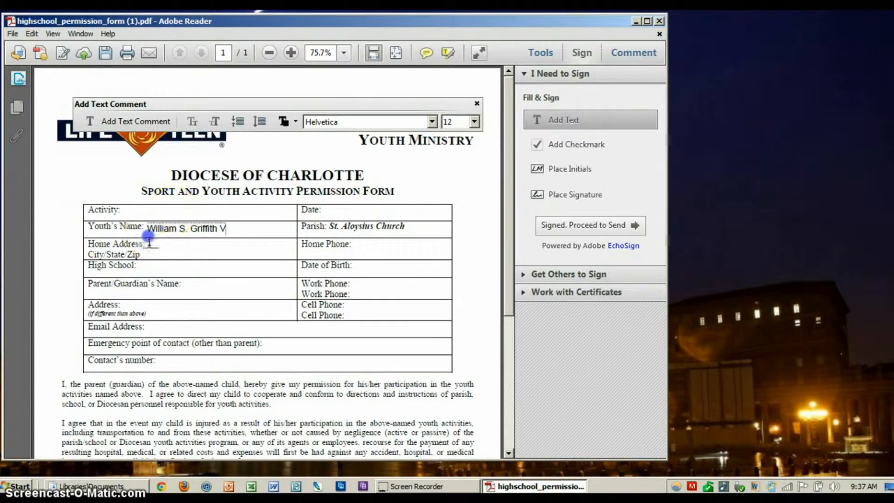
{"action": "left_click", "coordinate": [149, 244]}
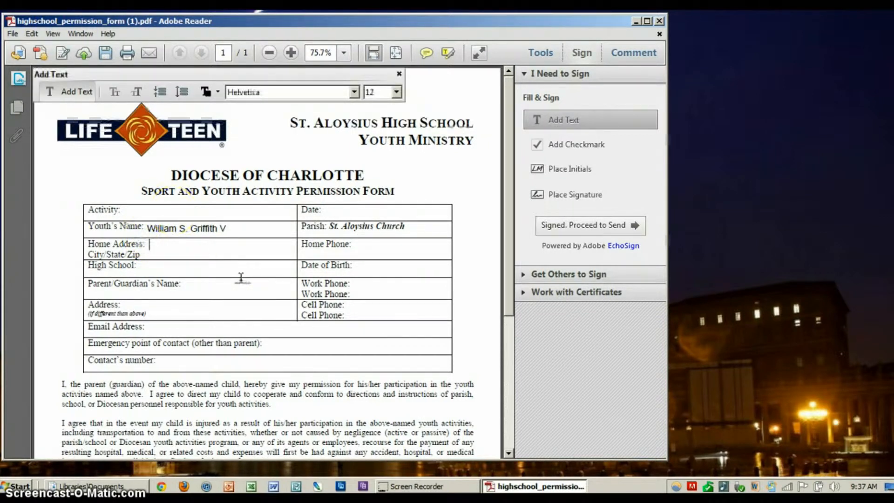
{"action": "type", "text": "Home Address"}
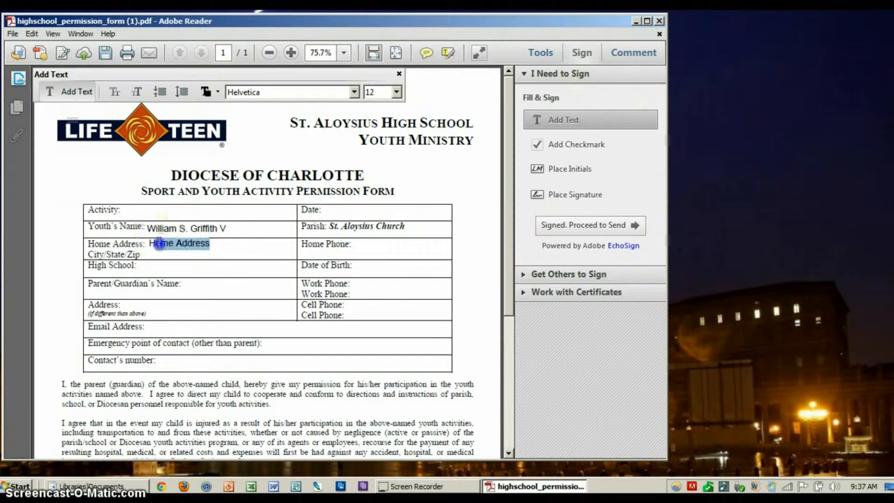
{"action": "type", "text": "911"}
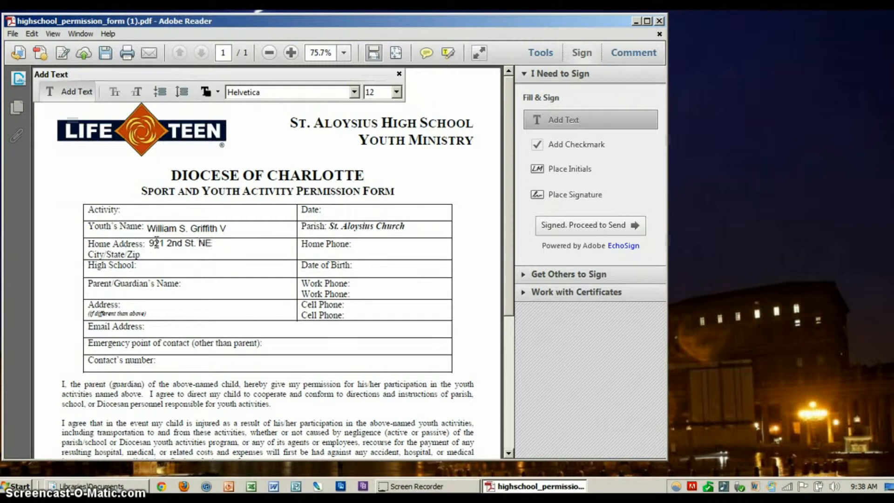
{"action": "type", "text": "Hickory, NC"}
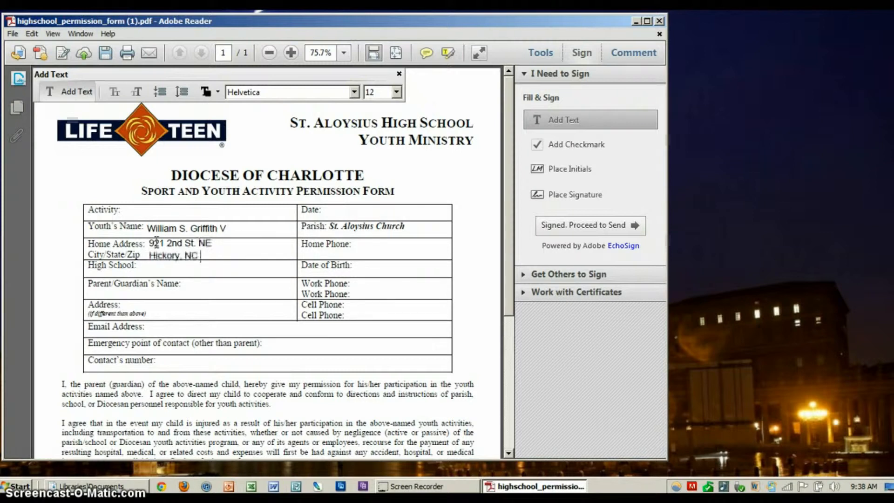
{"action": "type", "text": "28601"}
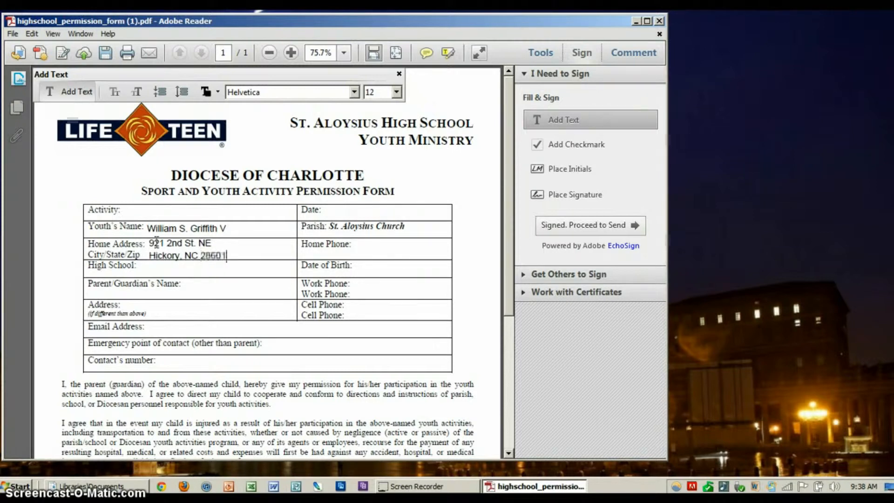
{"action": "left_click", "coordinate": [353, 244]}
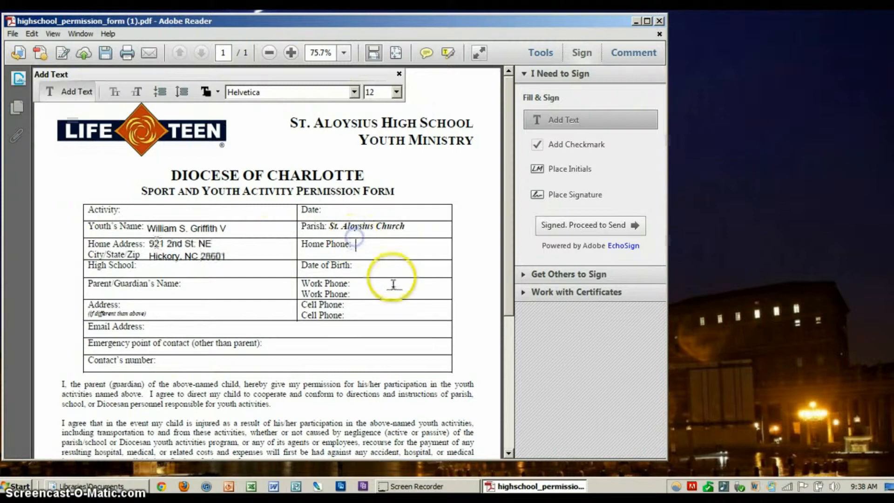
{"action": "type", "text": "828"}
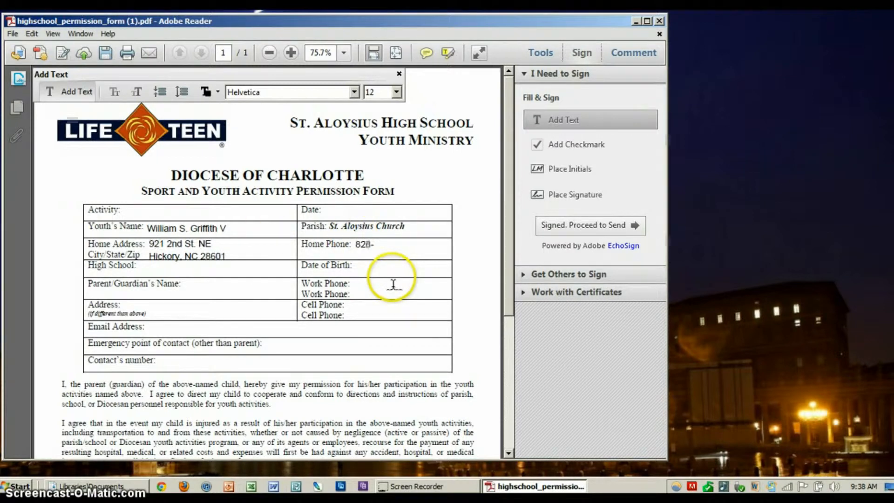
{"action": "type", "text": "-555-5555"}
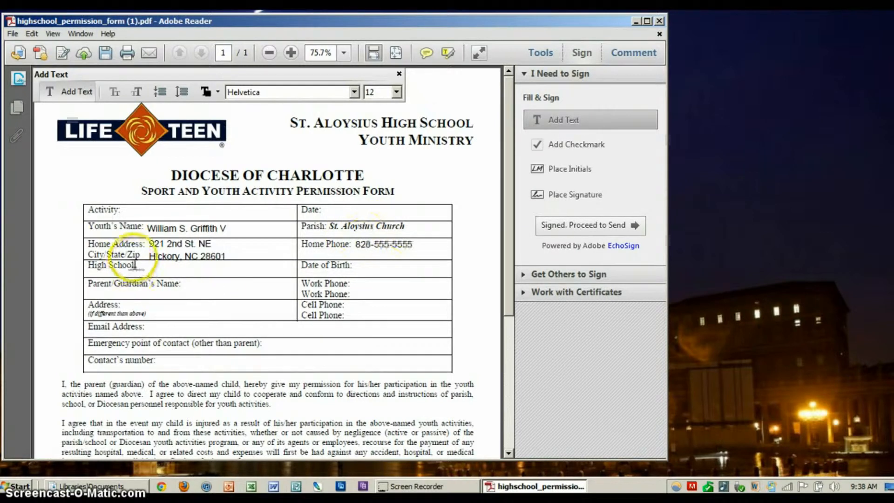
{"action": "mouse_move", "coordinate": [424, 294]}
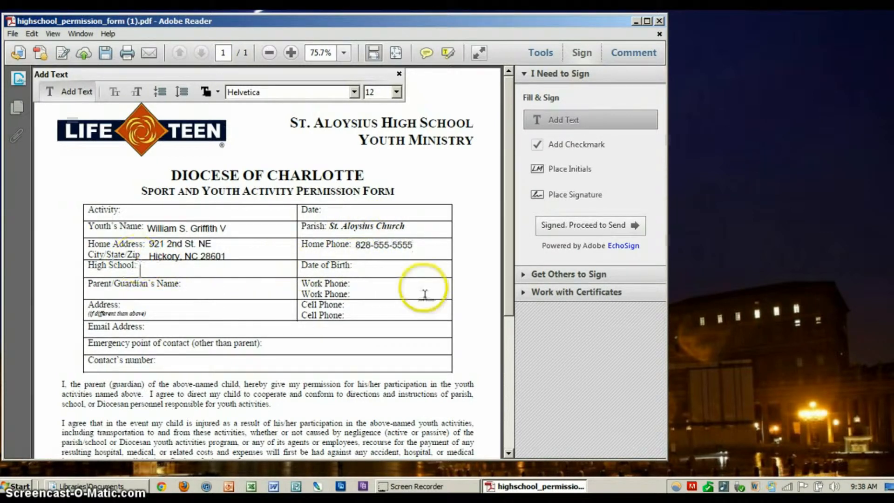
{"action": "mouse_move", "coordinate": [336, 268]}
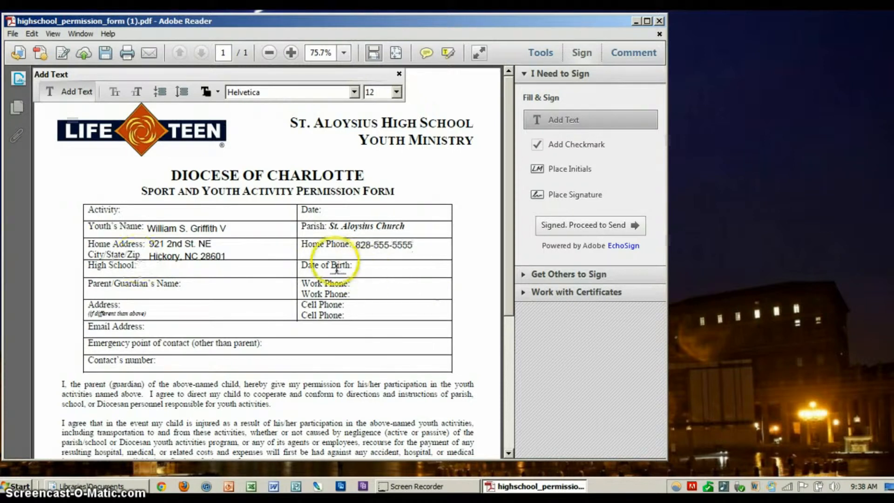
{"action": "type", "text": "homeschool"}
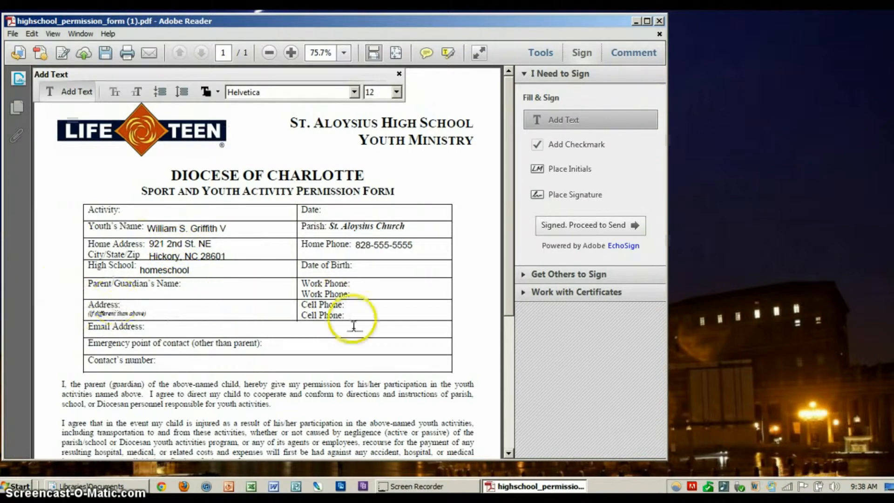
{"action": "left_click", "coordinate": [352, 307]}
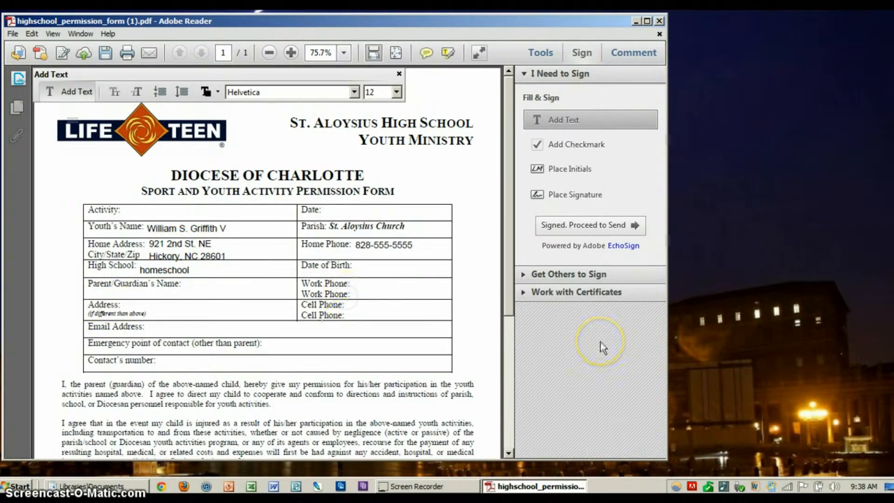
{"action": "type", "text": "828-555-"}
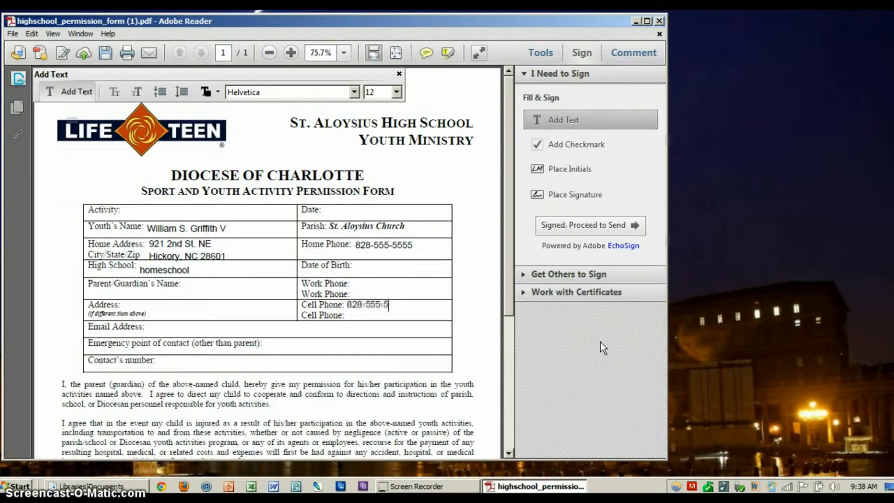
{"action": "type", "text": "5556"}
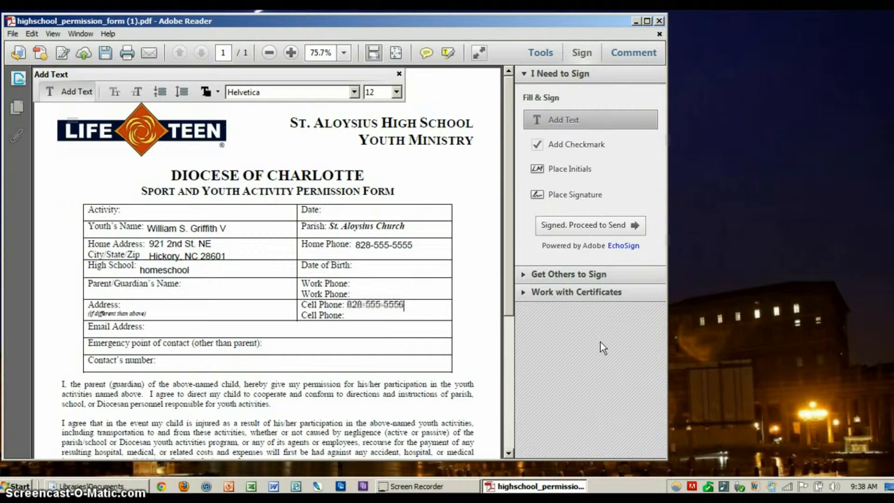
{"action": "type", "text": "(Dad)"}
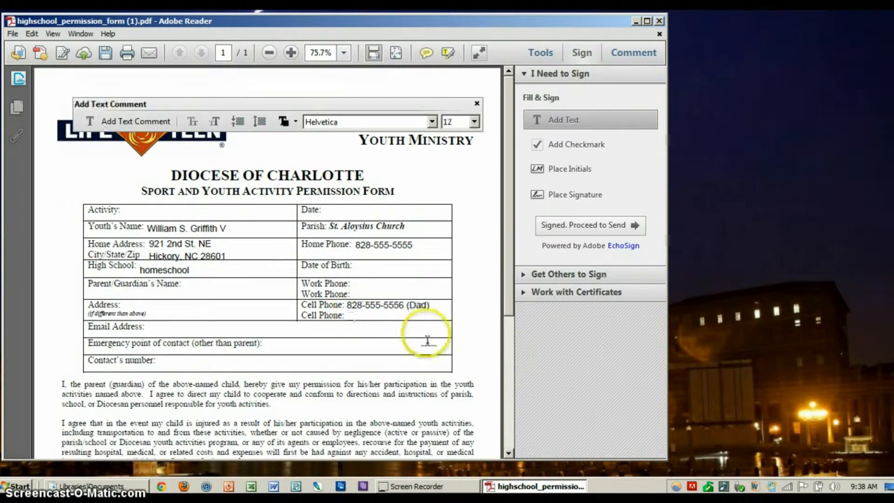
{"action": "type", "text": "828"}
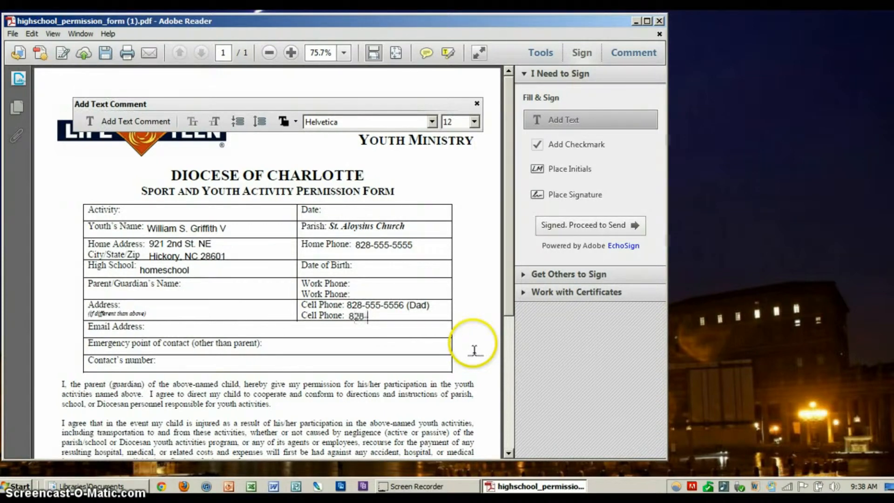
{"action": "type", "text": "-555-55"}
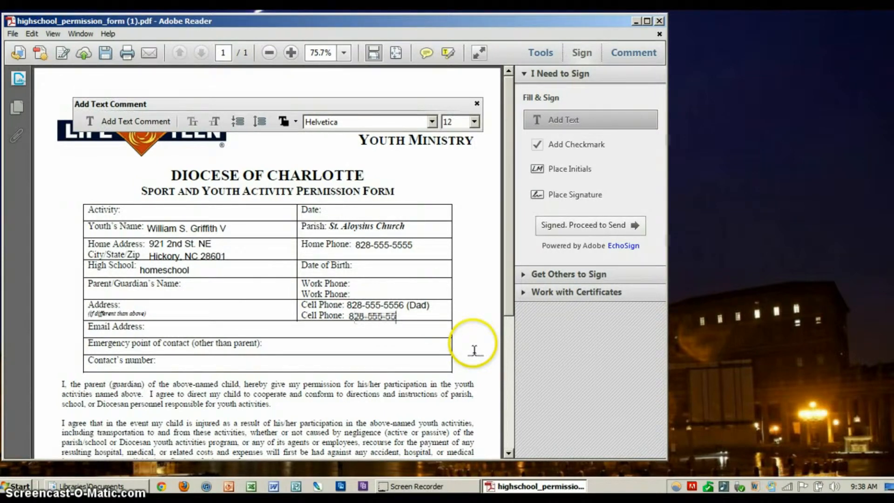
{"action": "type", "text": "7 (Mom"}
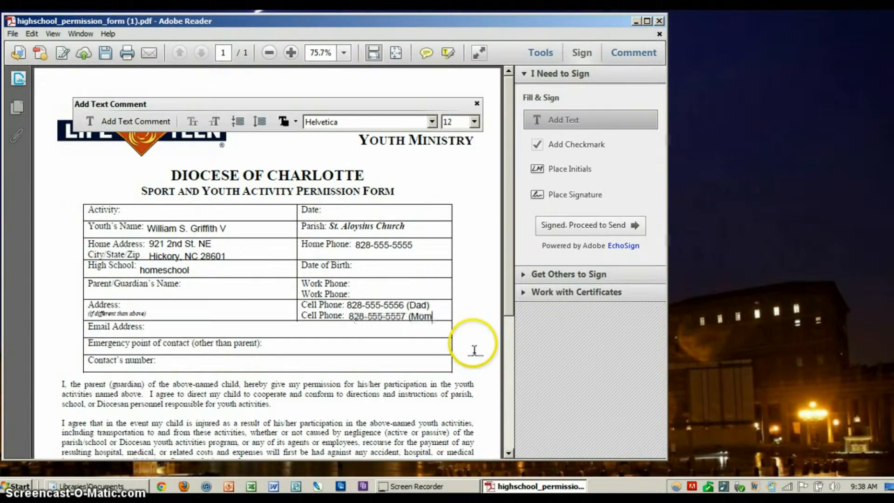
{"action": "mouse_move", "coordinate": [186, 331]}
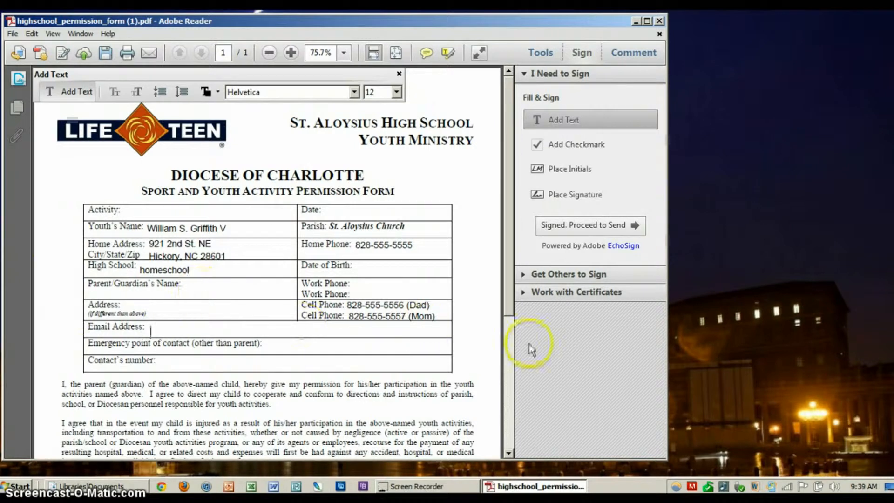
{"action": "type", "text": "dad@g"}
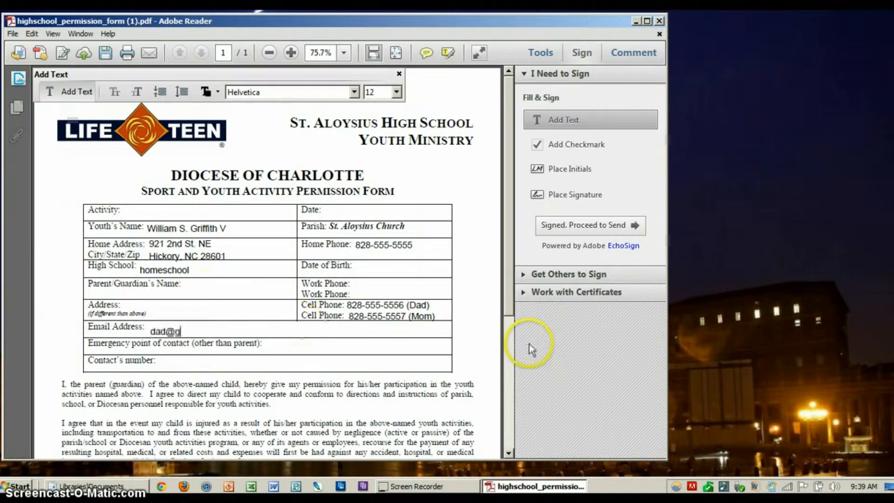
{"action": "type", "text": "mail.com"}
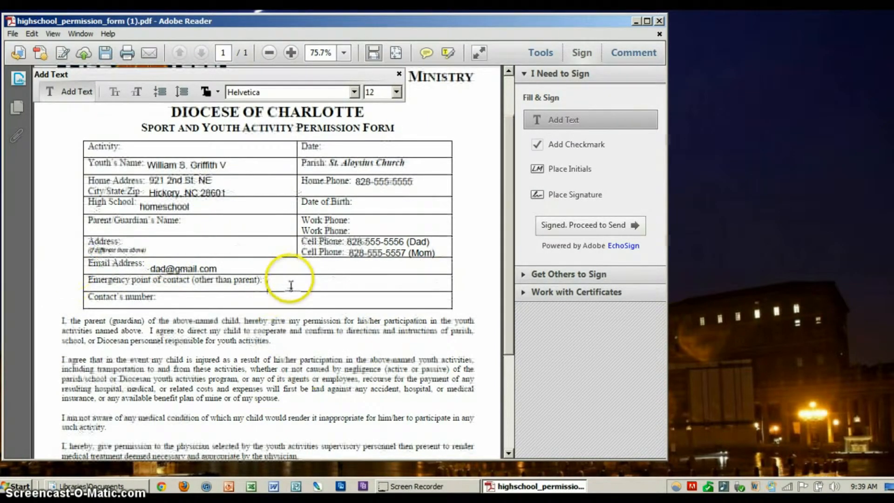
{"action": "type", "text": "Gramma"}
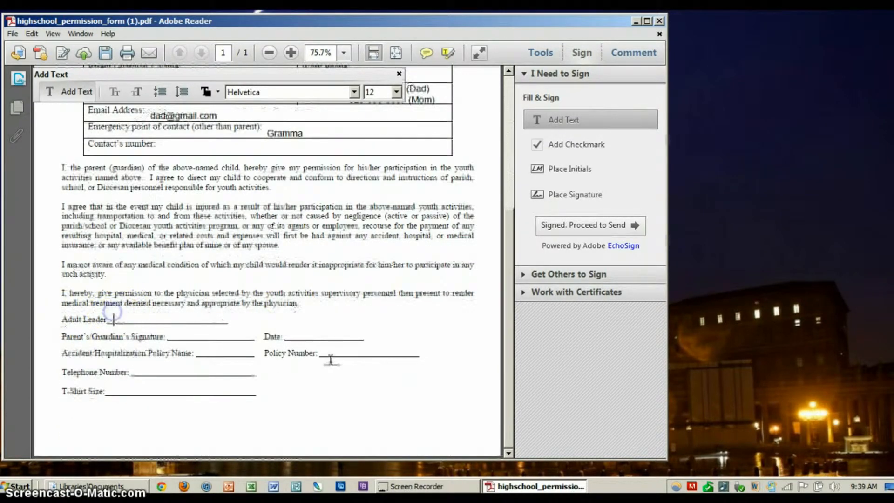
- Enter adult leader billy g and policy name and number ABC123 and UNMEGRL
{"action": "type", "text": "billy g"}
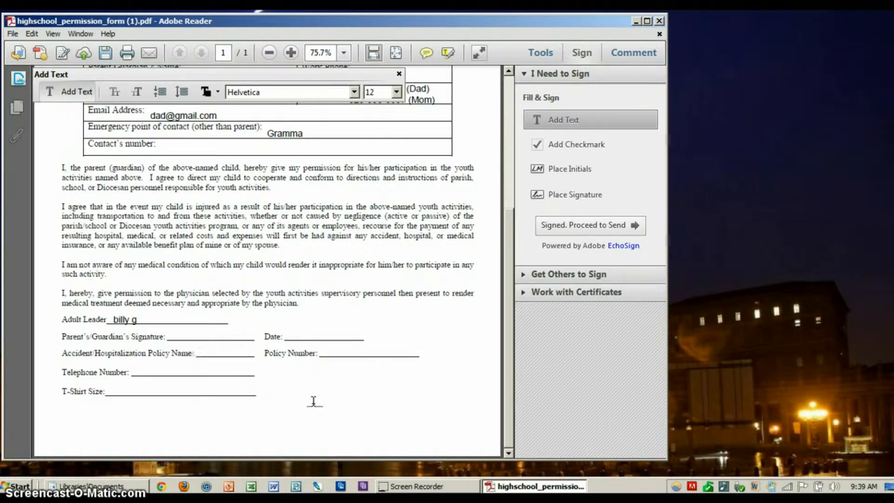
{"action": "left_click", "coordinate": [199, 353]}
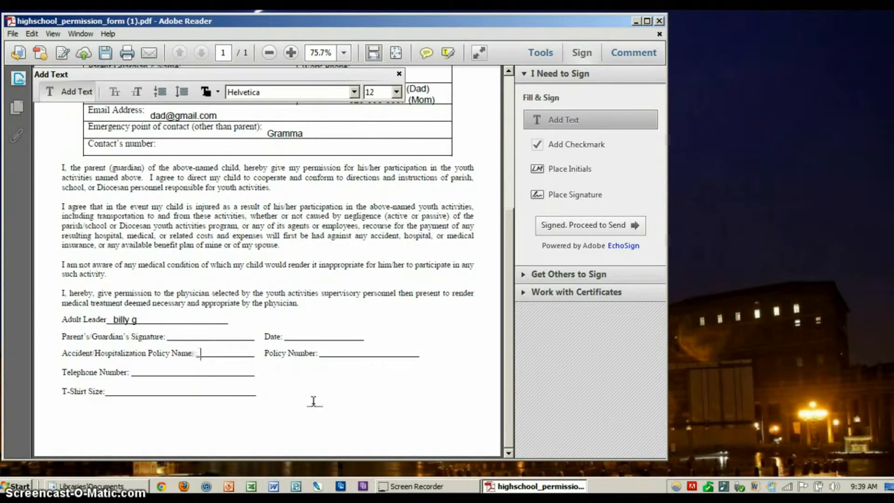
{"action": "type", "text": "ABC123"}
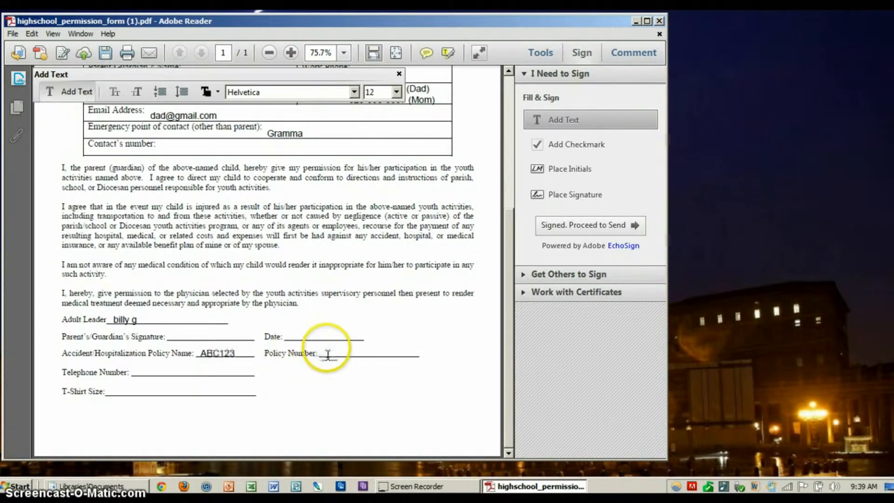
{"action": "type", "text": "U"}
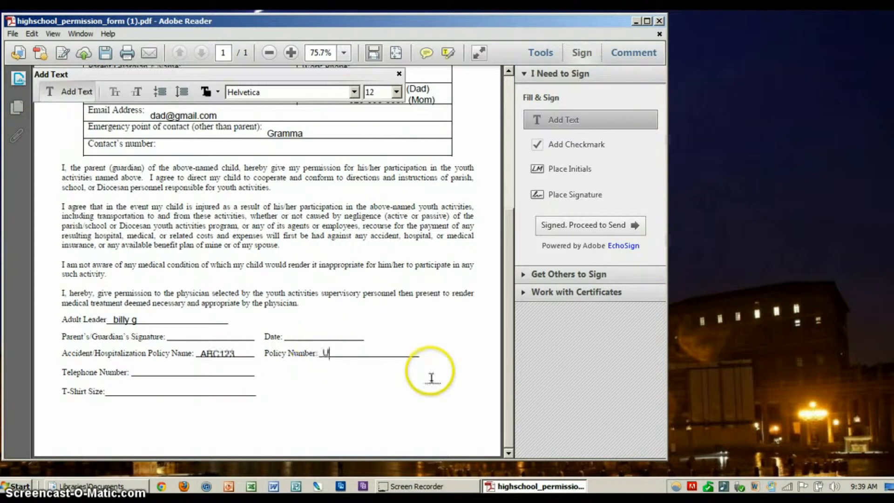
{"action": "type", "text": "NMEGRL"}
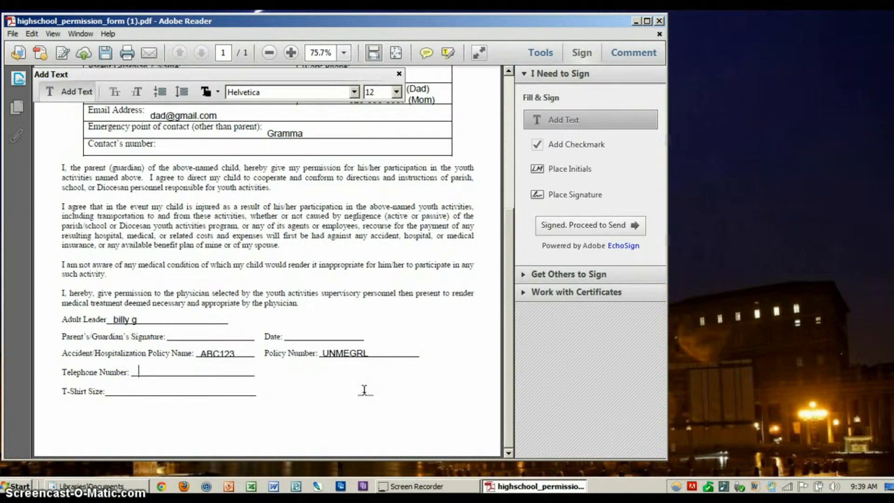
- Enter telephone 1-800-SOMETHING and T-shirt size Medium, then stop adding text
{"action": "type", "text": "1"}
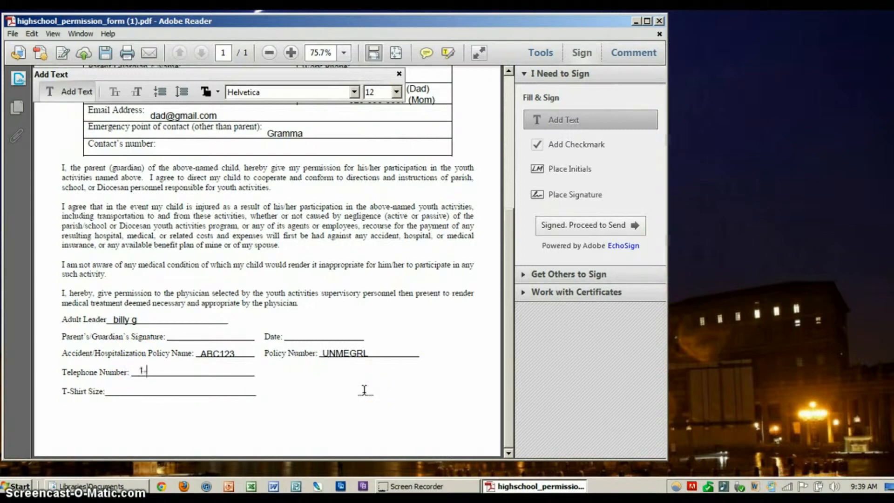
{"action": "type", "text": "5"}
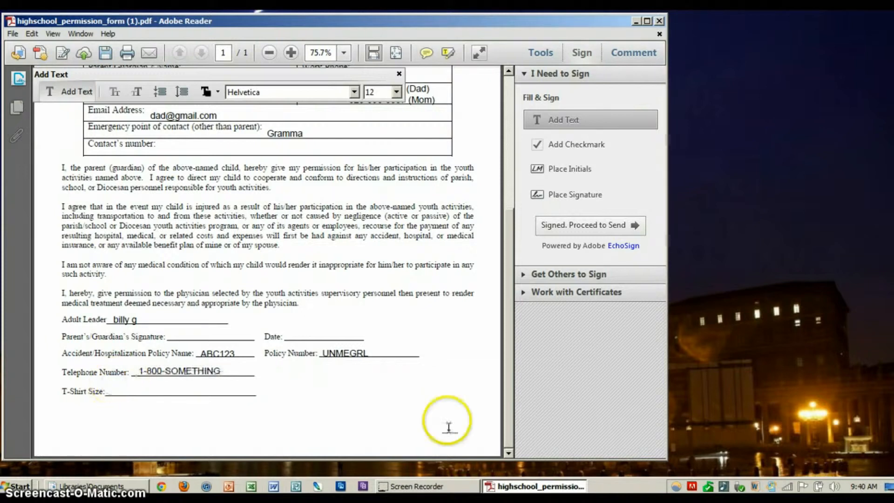
{"action": "type", "text": "Medium"}
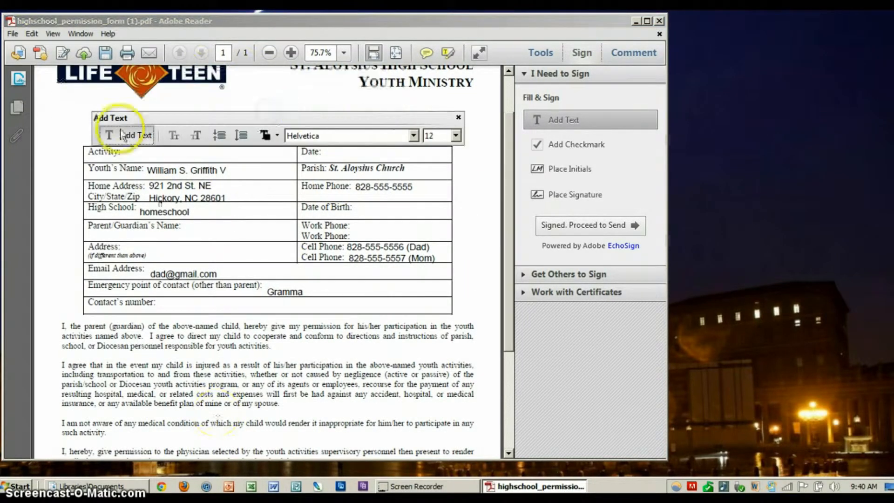
{"action": "left_click", "coordinate": [458, 118]}
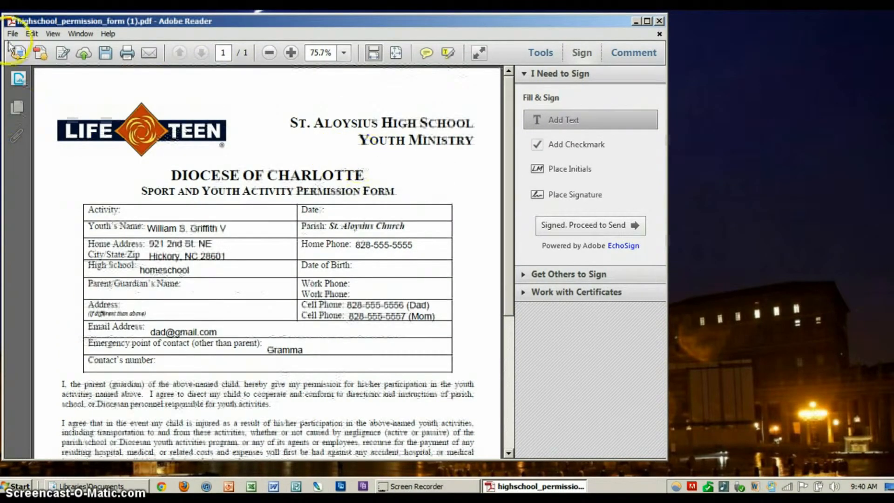
{"action": "scroll", "scroll_direction": "down", "scroll_amount": 3}
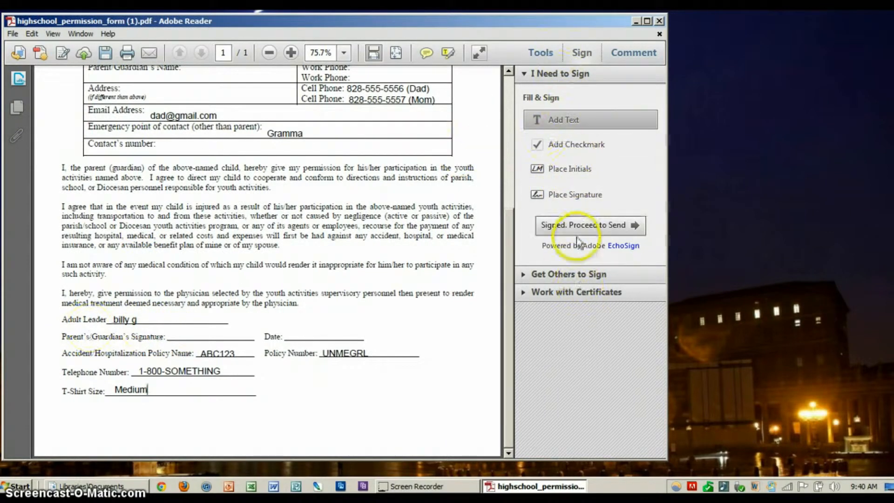
{"action": "left_click", "coordinate": [574, 194]}
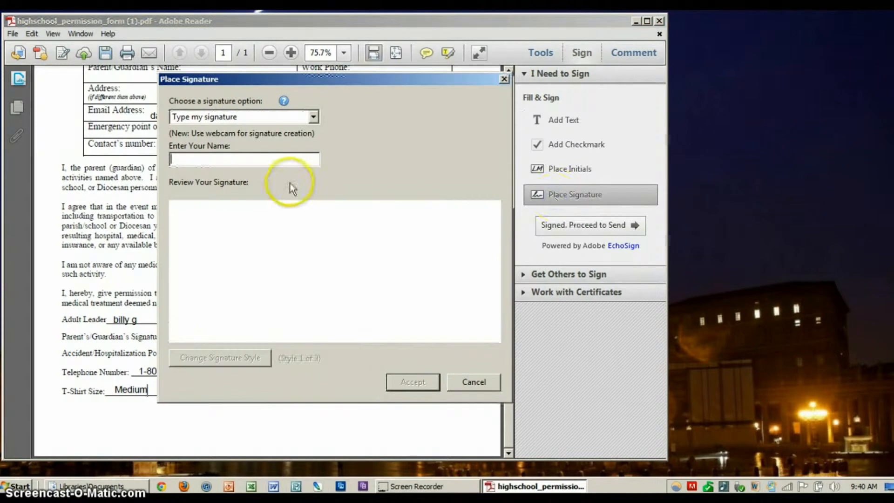
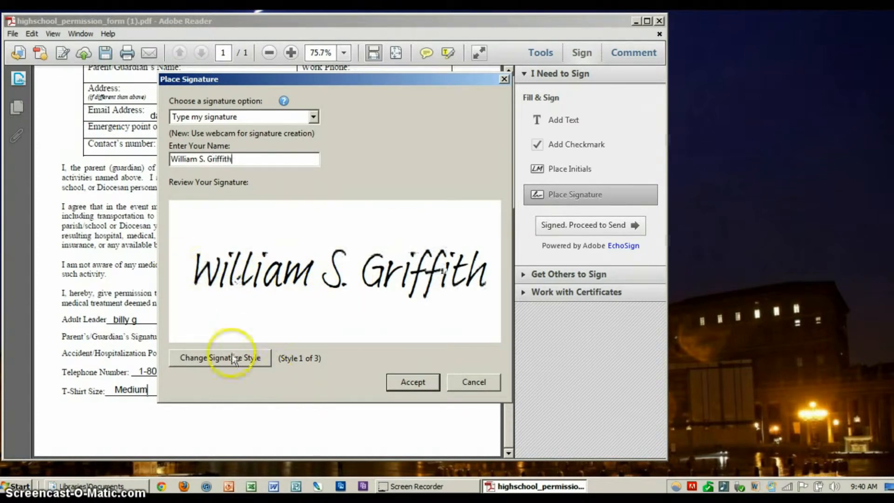
{"action": "left_click", "coordinate": [220, 358]}
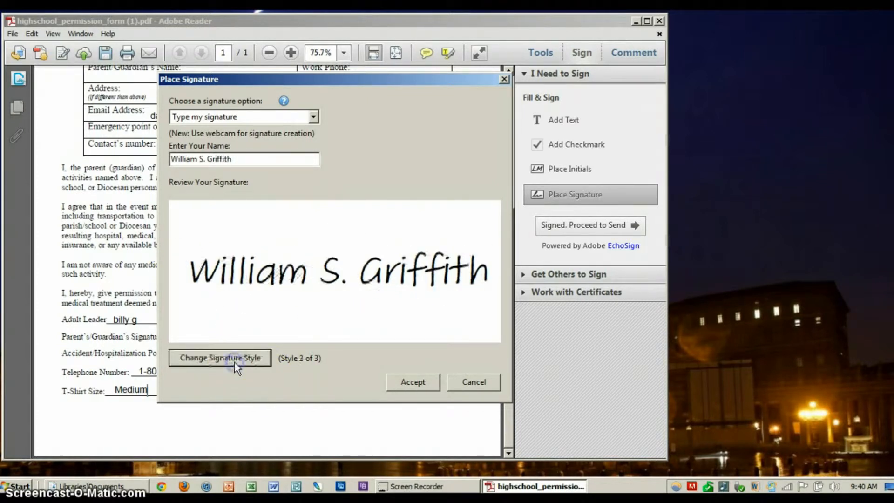
{"action": "left_click", "coordinate": [219, 359]}
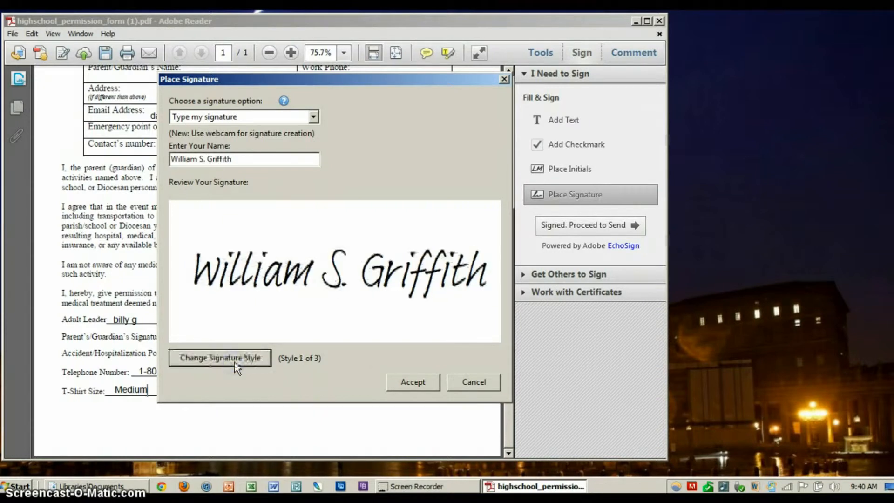
{"action": "mouse_move", "coordinate": [277, 116]}
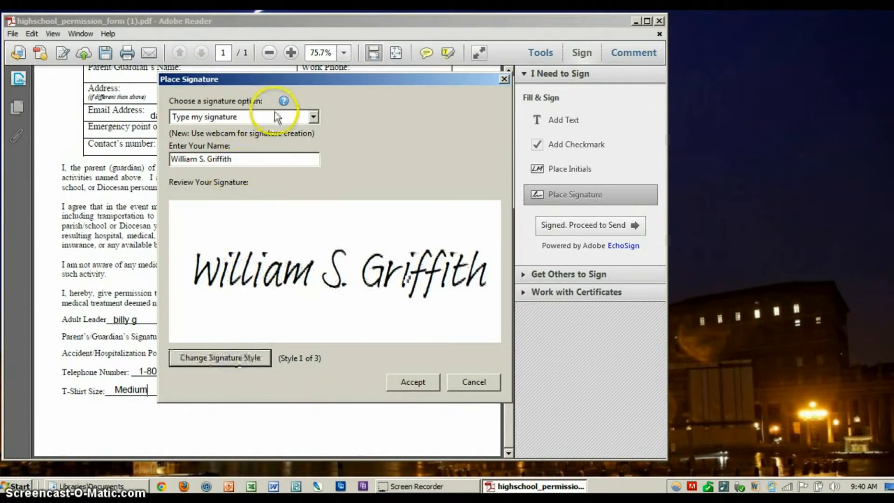
- Try the draw and image signature options, then dismiss the dialog without signing
{"action": "left_click", "coordinate": [313, 117]}
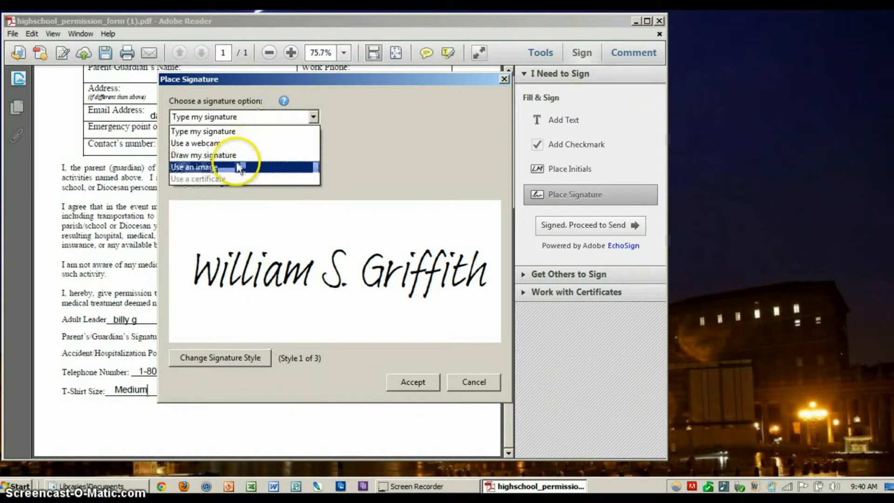
{"action": "left_click", "coordinate": [203, 155]}
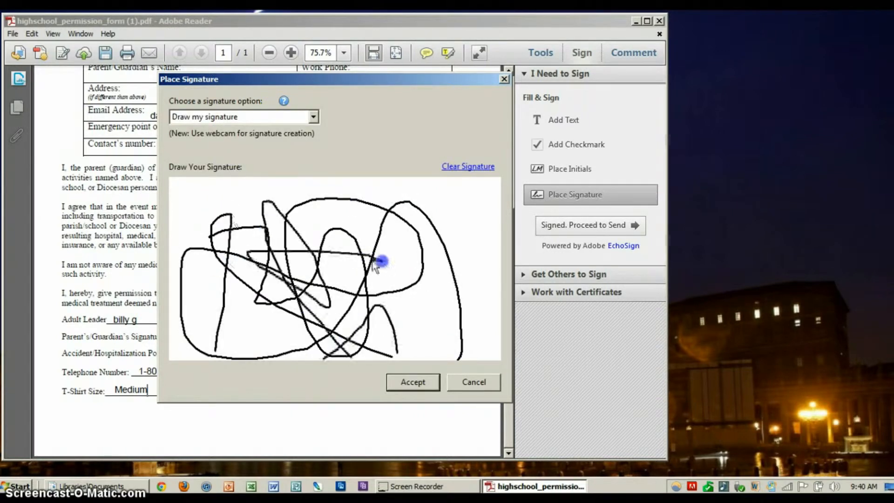
{"action": "left_click", "coordinate": [468, 165]}
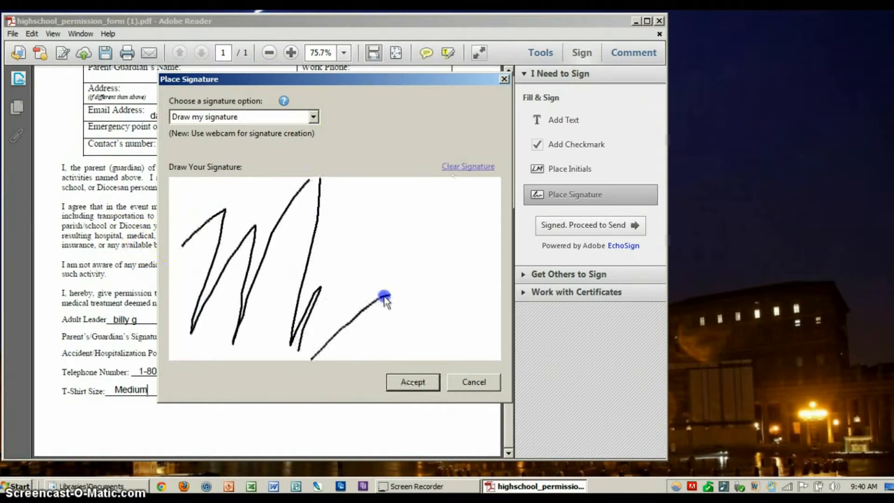
{"action": "left_click", "coordinate": [467, 166]}
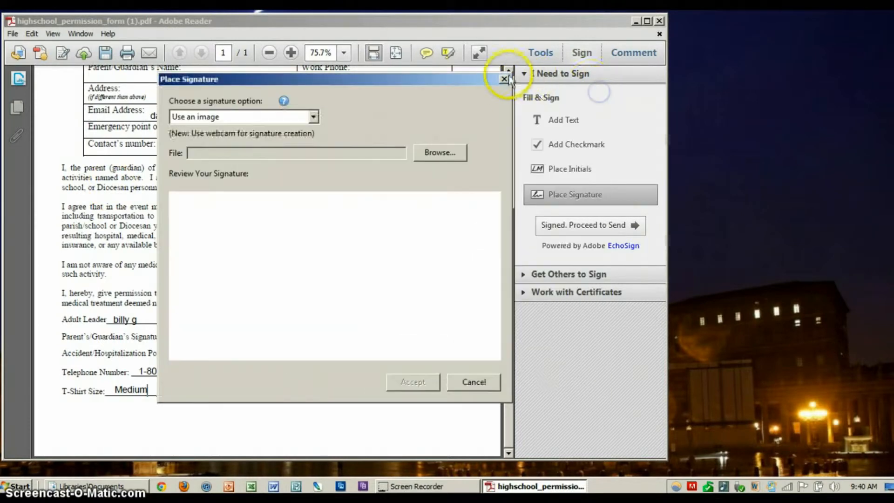
{"action": "left_click", "coordinate": [504, 78]}
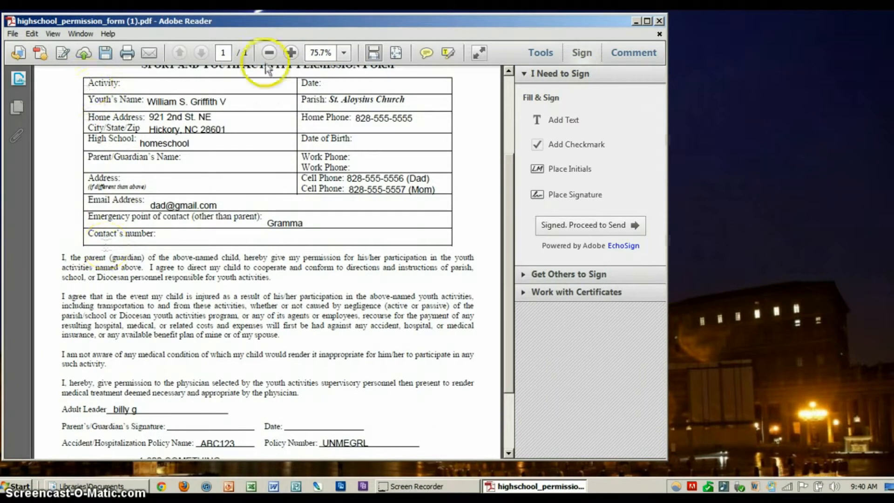
- Save the form as childs_name_complete_permission_form.pdf, then close Adobe Reader
{"action": "scroll", "scroll_direction": "down", "scroll_amount": 3}
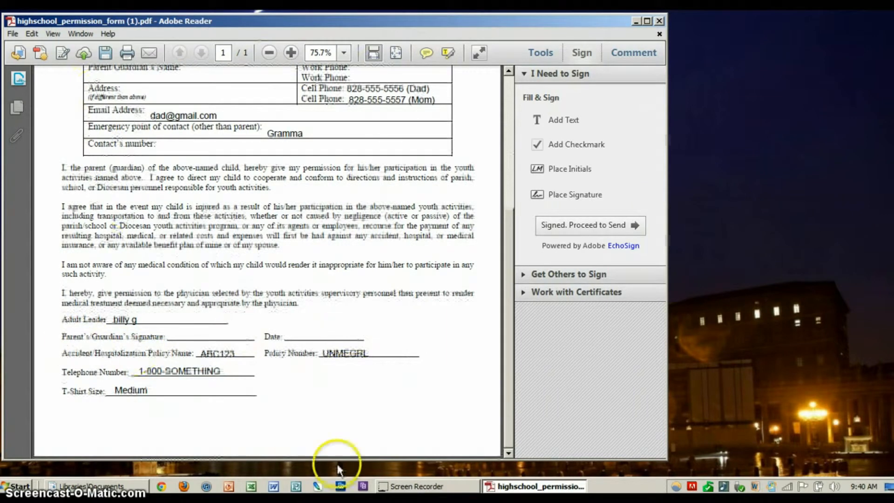
{"action": "left_click", "coordinate": [11, 34]}
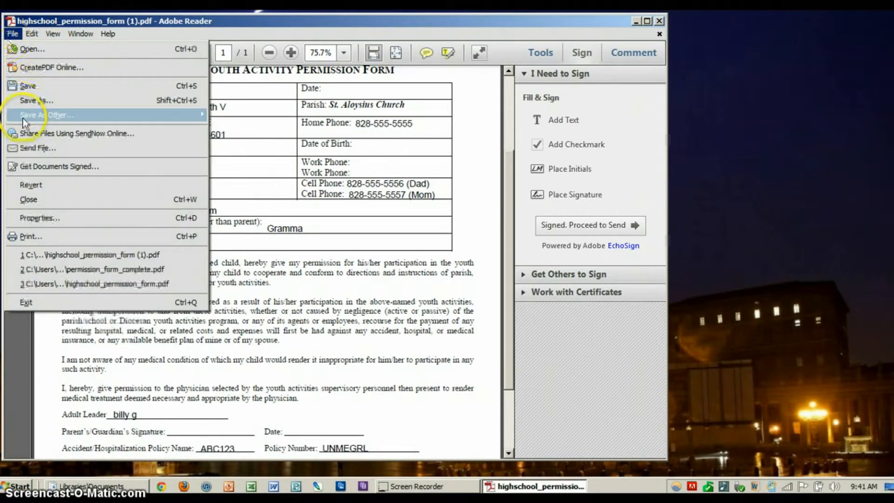
{"action": "left_click", "coordinate": [36, 101]}
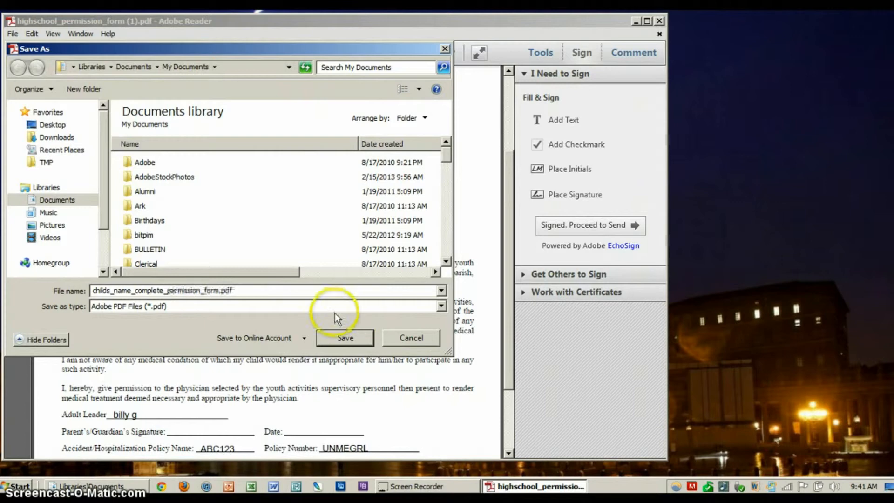
{"action": "left_click", "coordinate": [344, 337]}
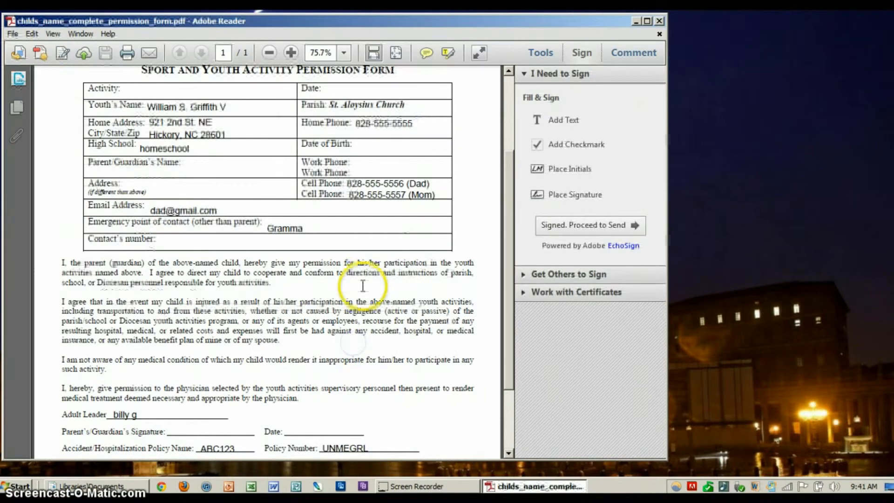
{"action": "left_click", "coordinate": [635, 20]}
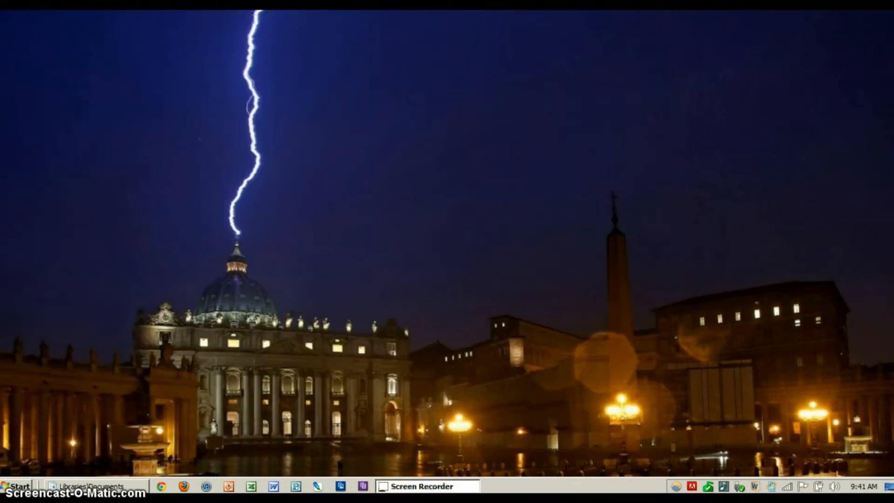
- Open childs_name_complete_permission_form.pdf from Documents and scroll through the filled form
{"action": "left_click", "coordinate": [17, 486]}
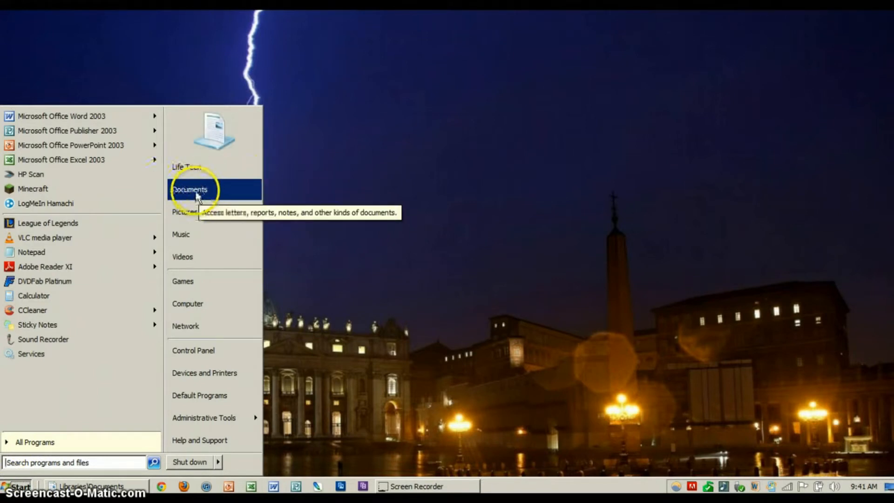
{"action": "left_click", "coordinate": [191, 189]}
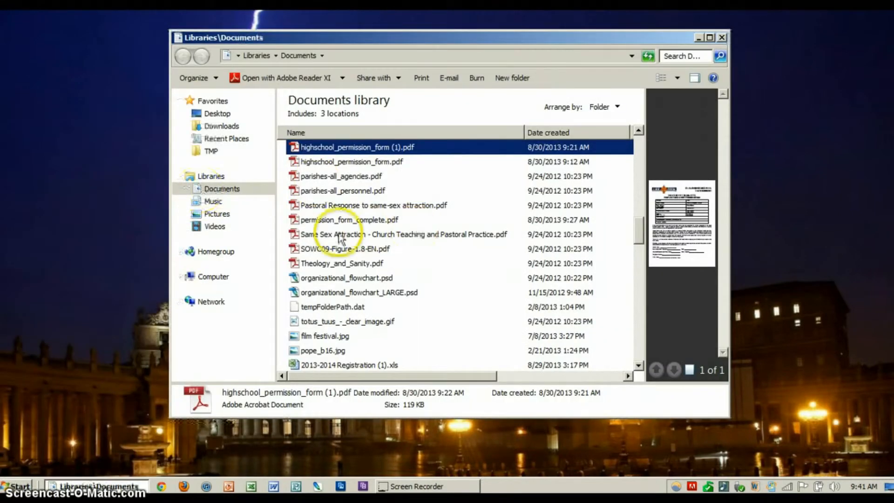
{"action": "left_click", "coordinate": [222, 189]}
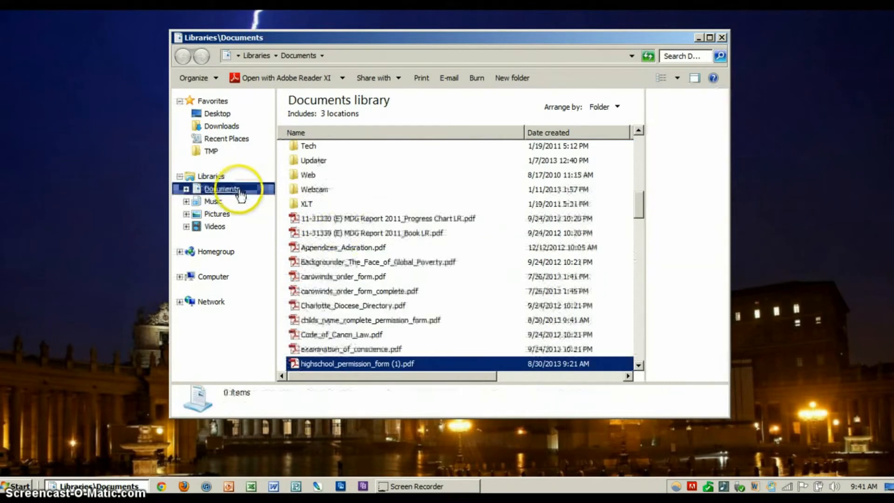
{"action": "left_click", "coordinate": [694, 78]}
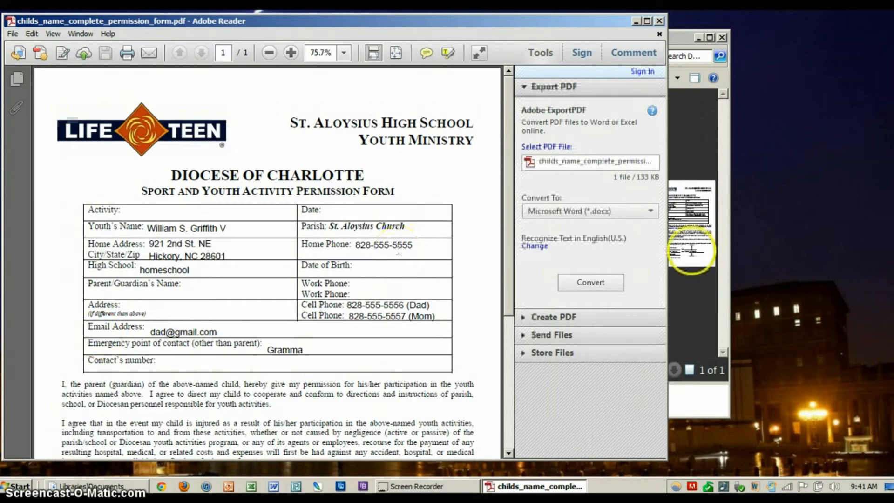
{"action": "scroll", "scroll_direction": "down", "scroll_amount": 3}
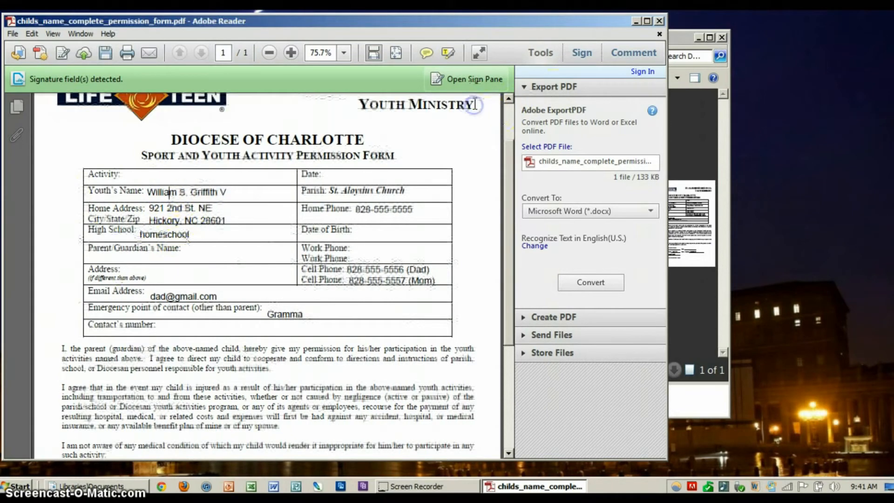
{"action": "scroll", "scroll_direction": "down", "scroll_amount": 3}
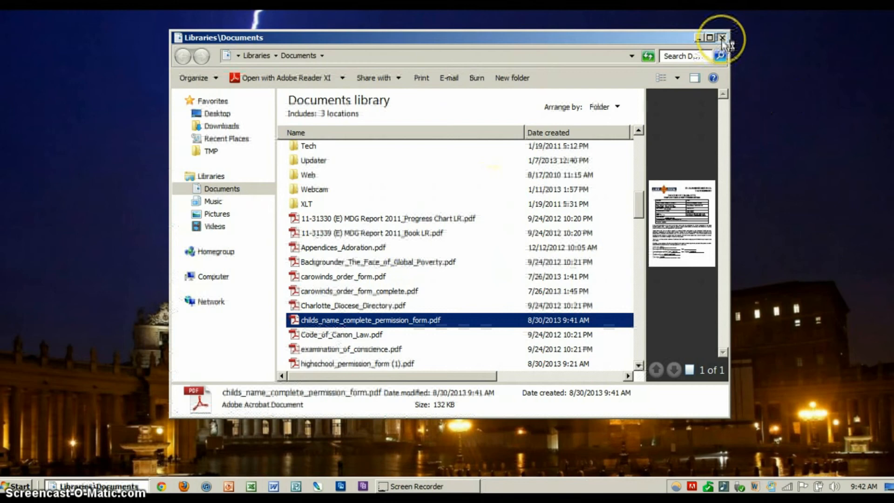
- Close the Libraries\Documents Explorer window
{"action": "left_click", "coordinate": [722, 37]}
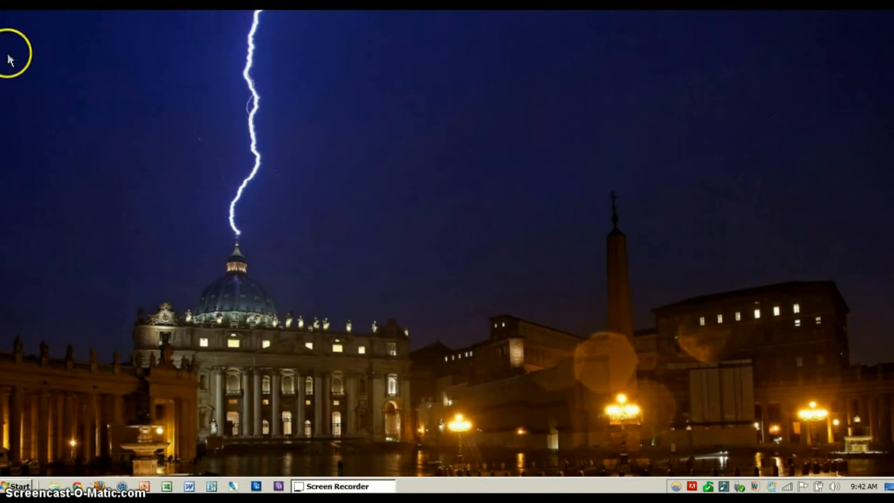
{"action": "mouse_move", "coordinate": [873, 464]}
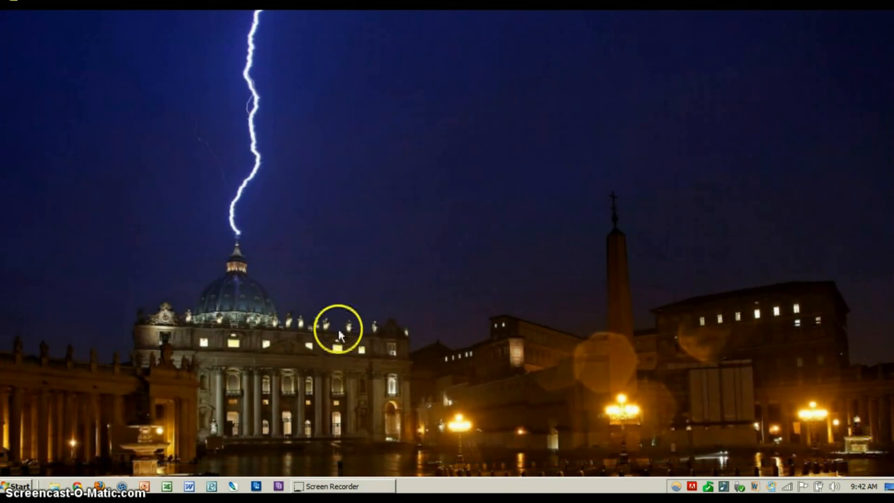
{"action": "mouse_move", "coordinate": [442, 236]}
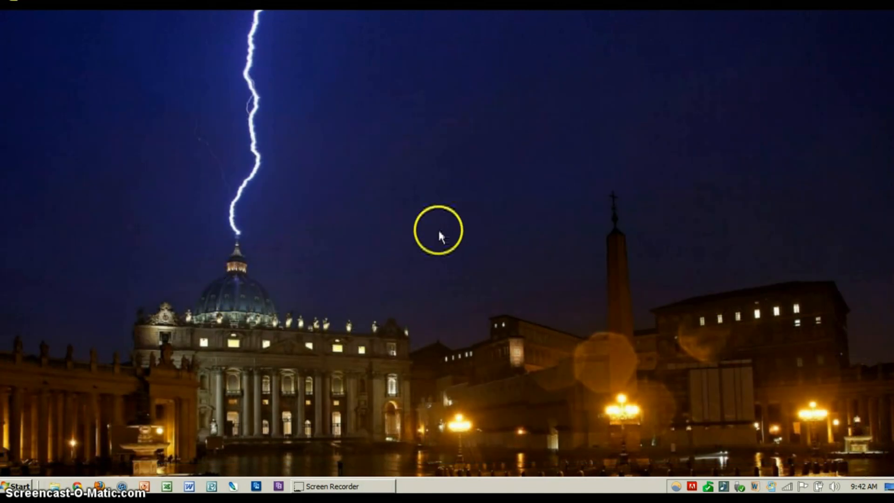
{"action": "mouse_move", "coordinate": [241, 193]}
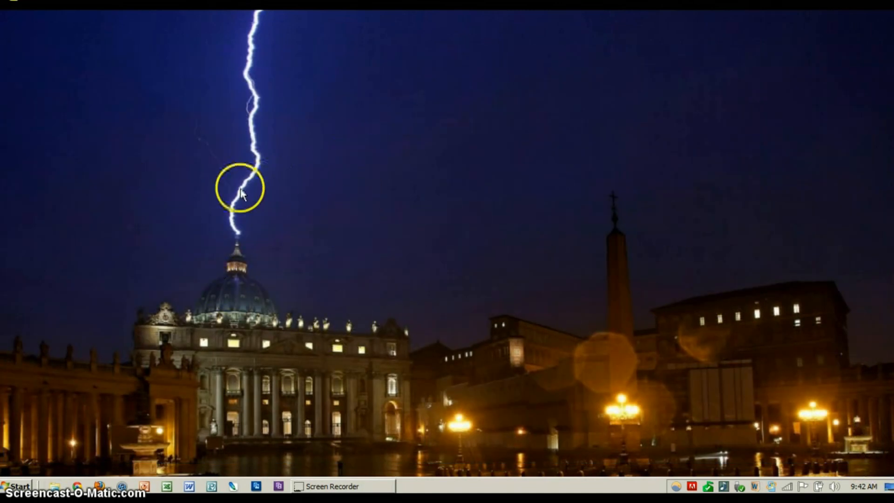